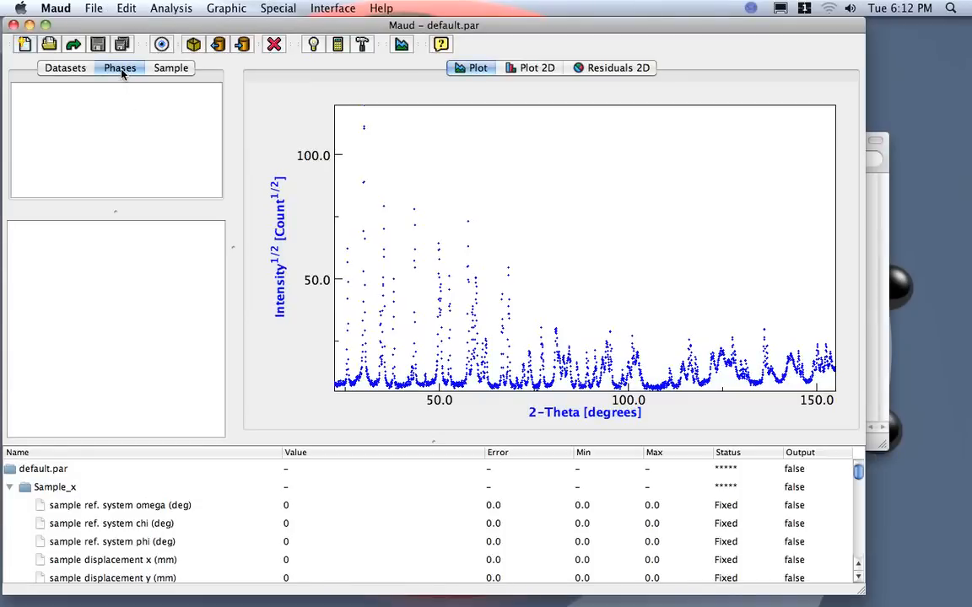
mouse_move(128, 78)
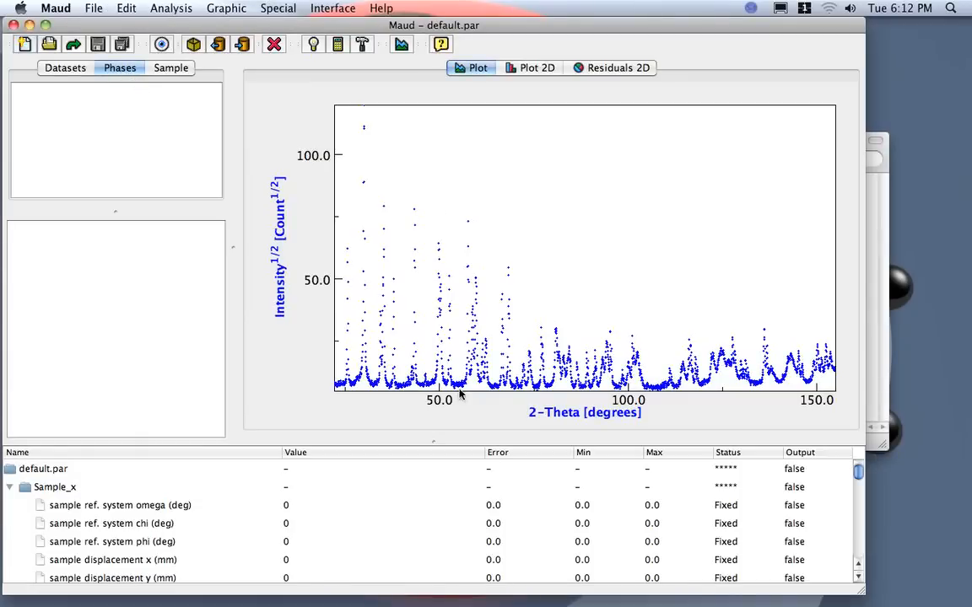
mouse_move(493, 363)
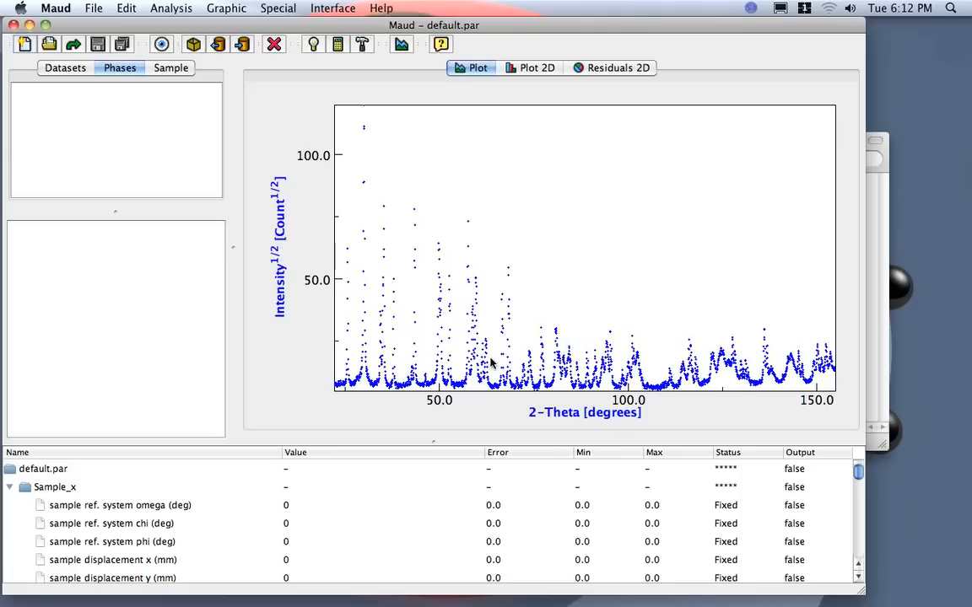
mouse_move(512, 289)
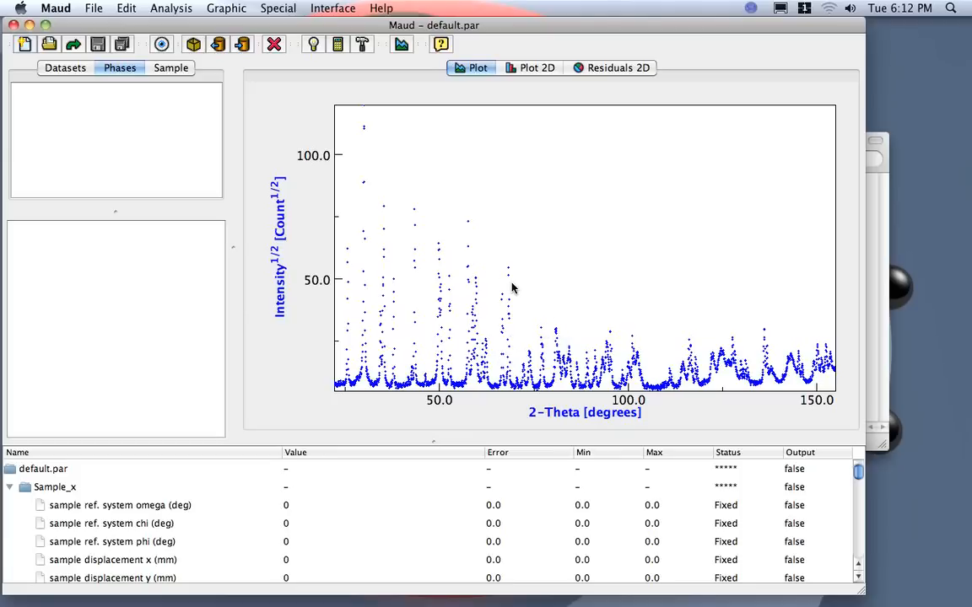
mouse_move(476, 268)
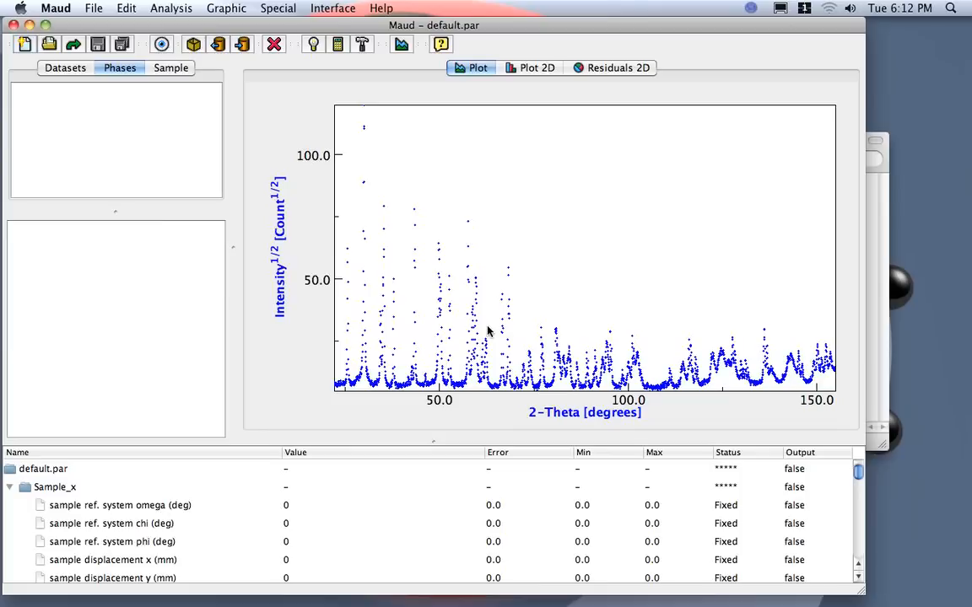
mouse_move(527, 311)
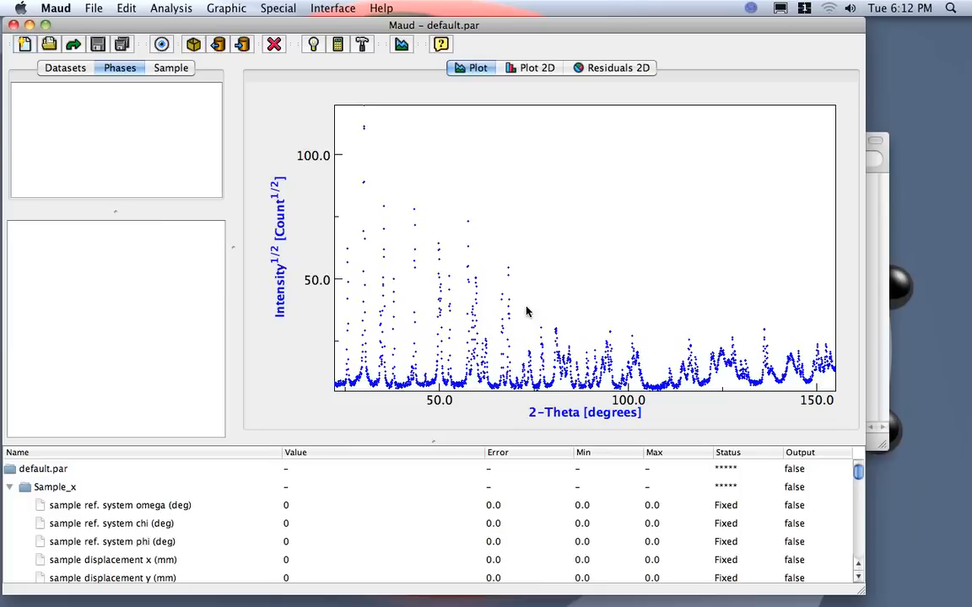
mouse_move(529, 307)
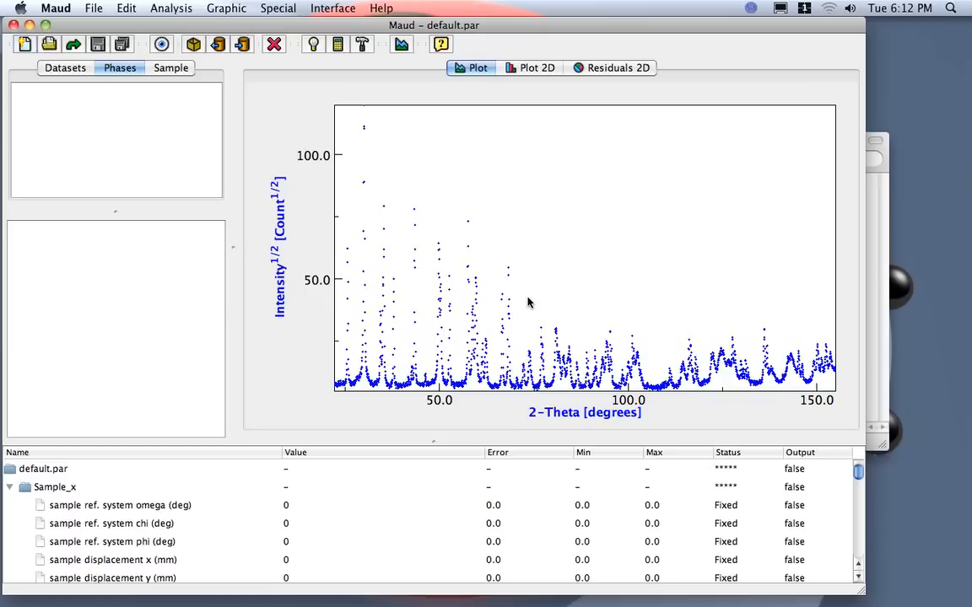
mouse_move(493, 256)
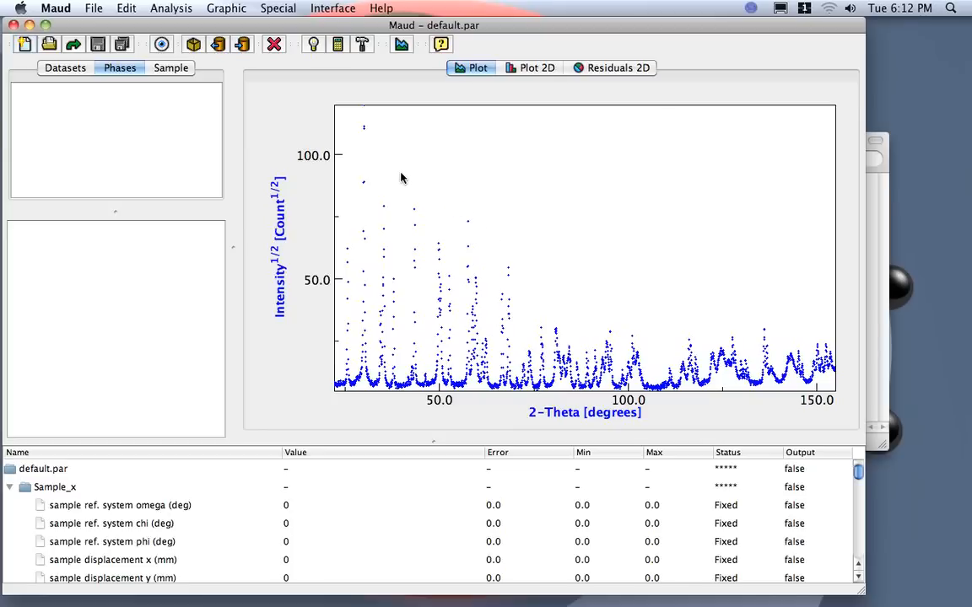
mouse_move(486, 222)
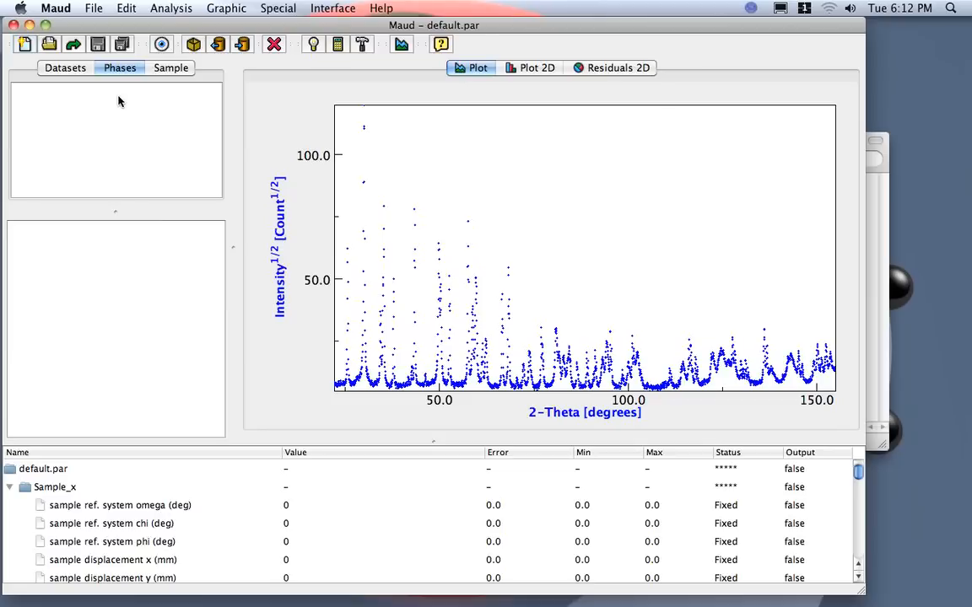
mouse_move(143, 96)
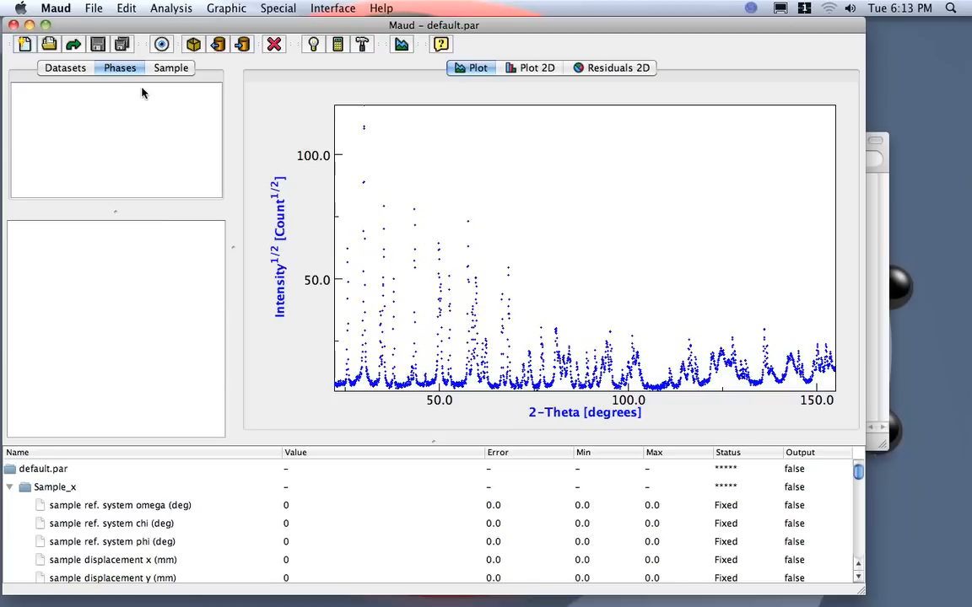
mouse_move(128, 91)
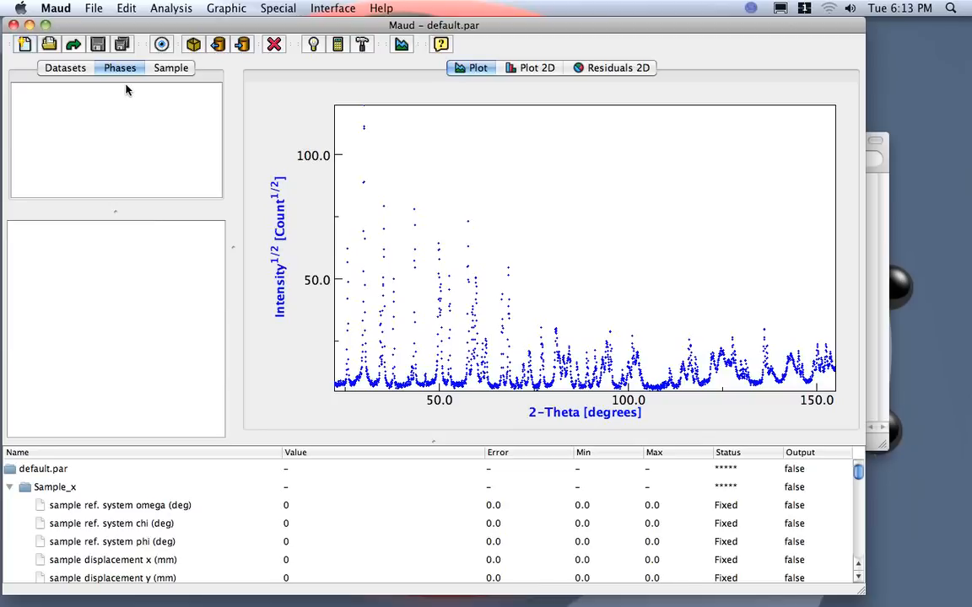
mouse_move(130, 86)
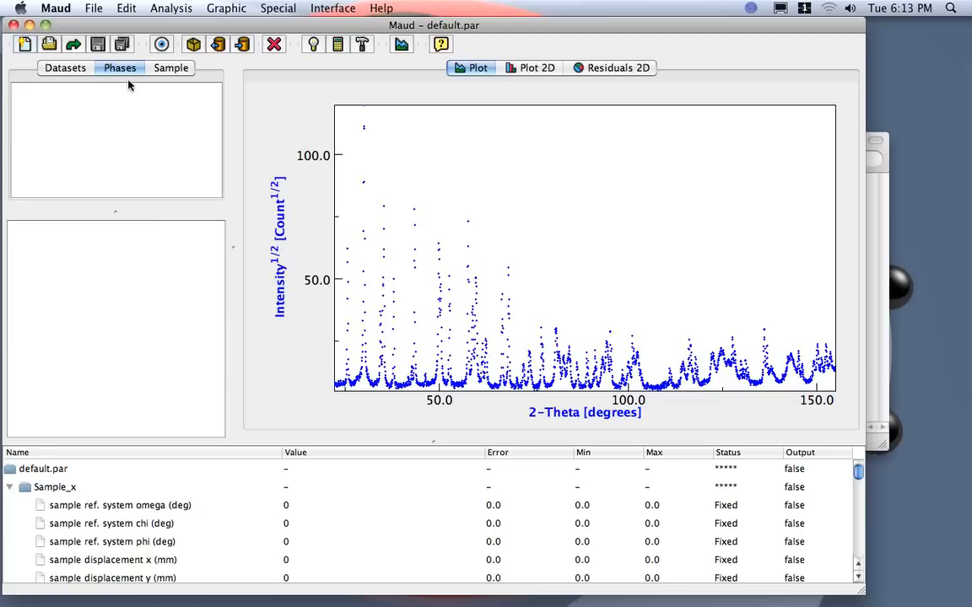
mouse_move(157, 162)
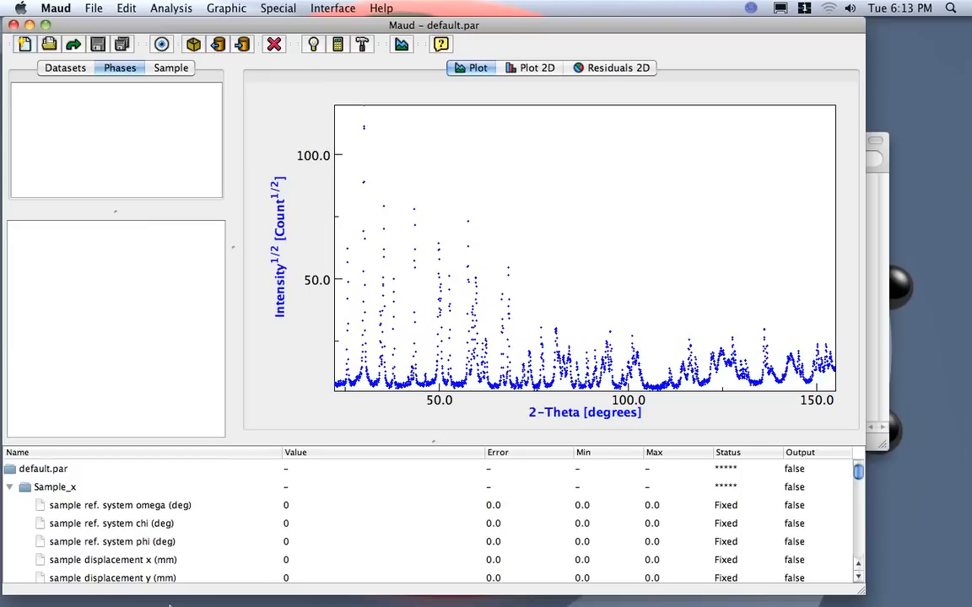
mouse_move(192, 573)
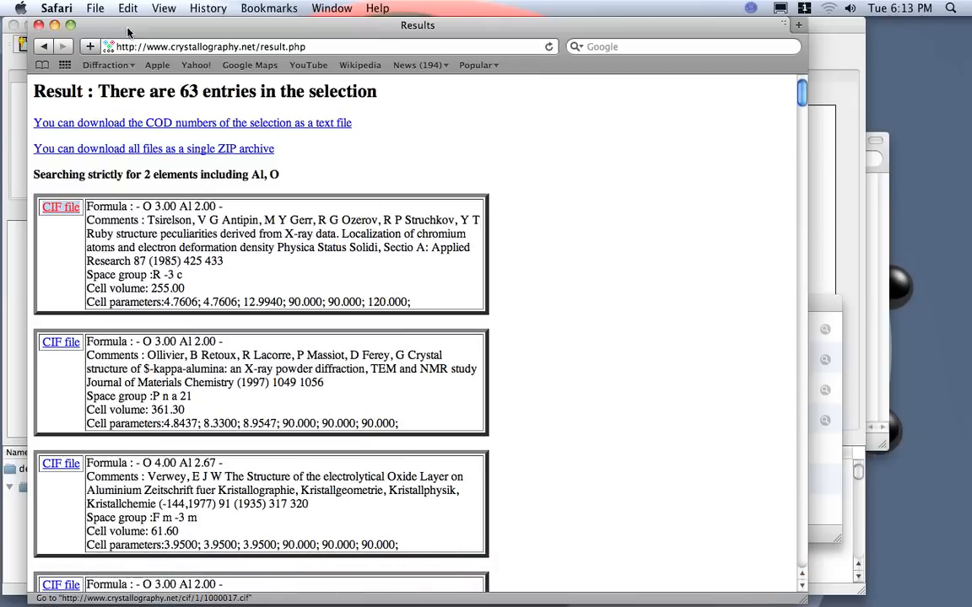
Reach the Maud site's links and helpers page via the Diffraction bookmarks and view its web databases section
click(105, 64)
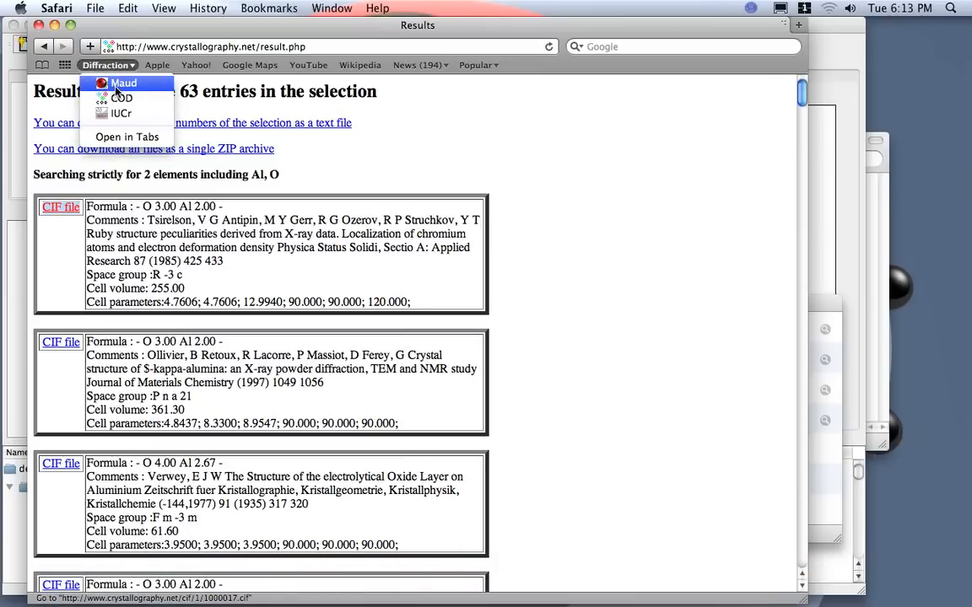
click(124, 83)
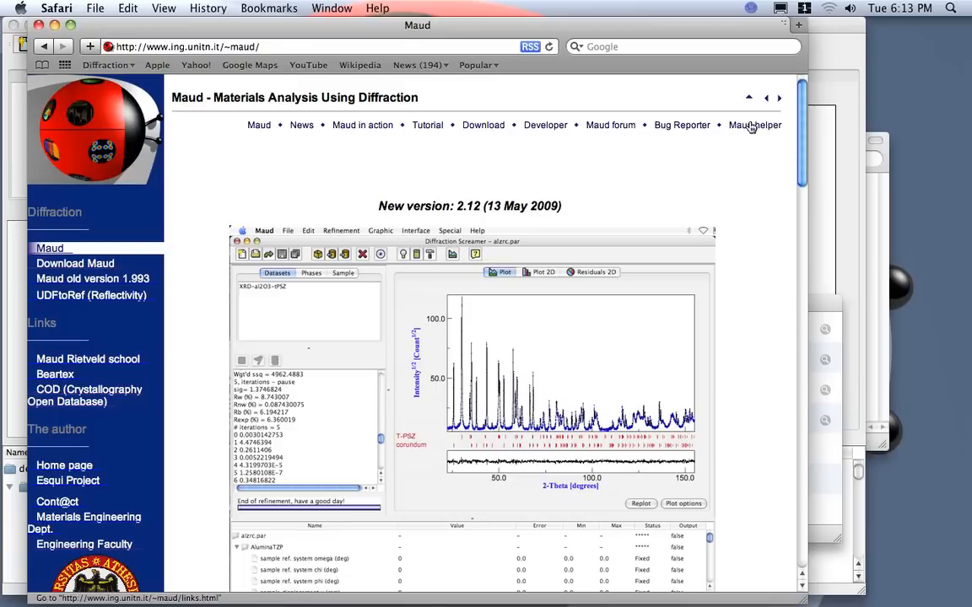
mouse_move(756, 128)
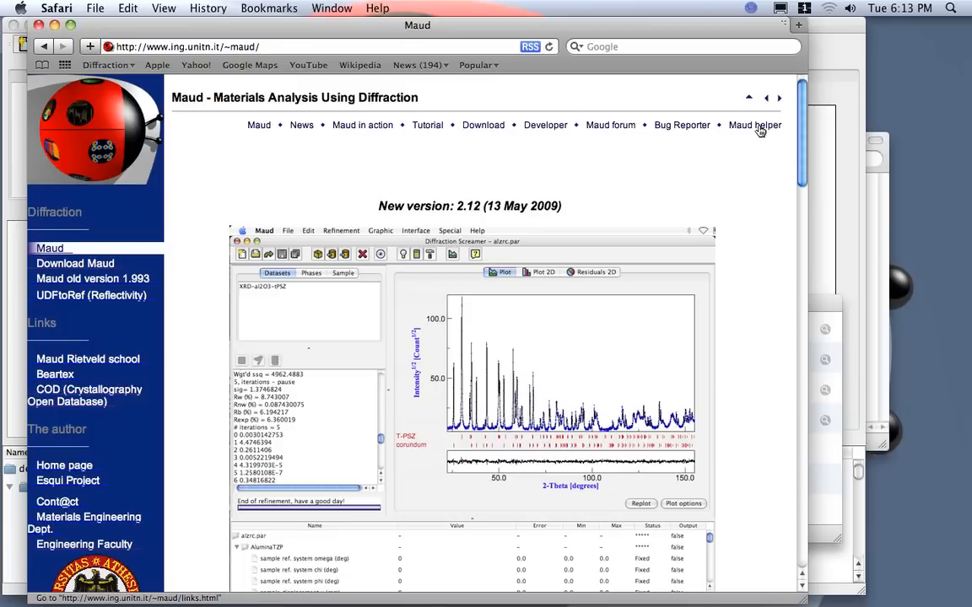
click(755, 124)
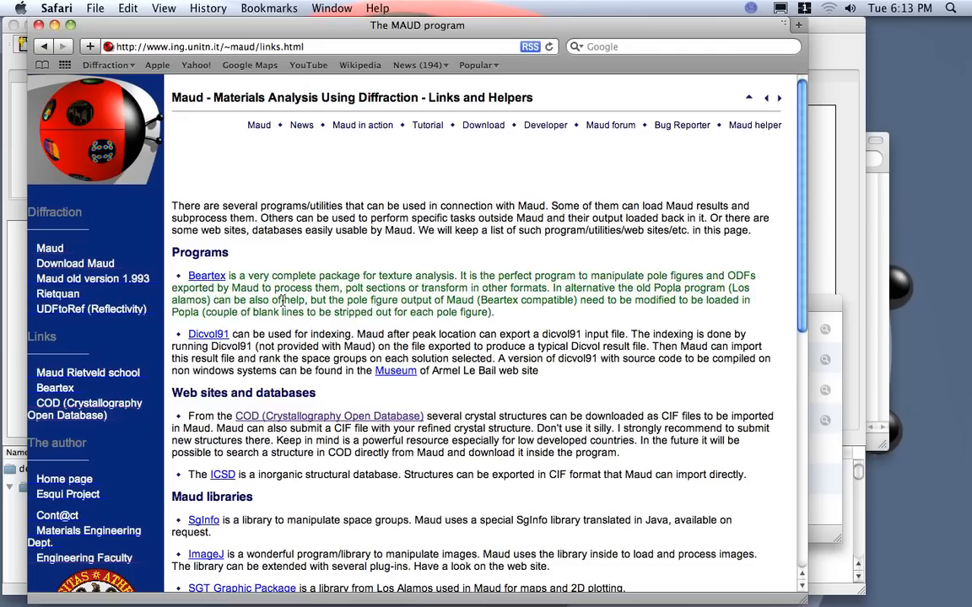
scroll(down, 3)
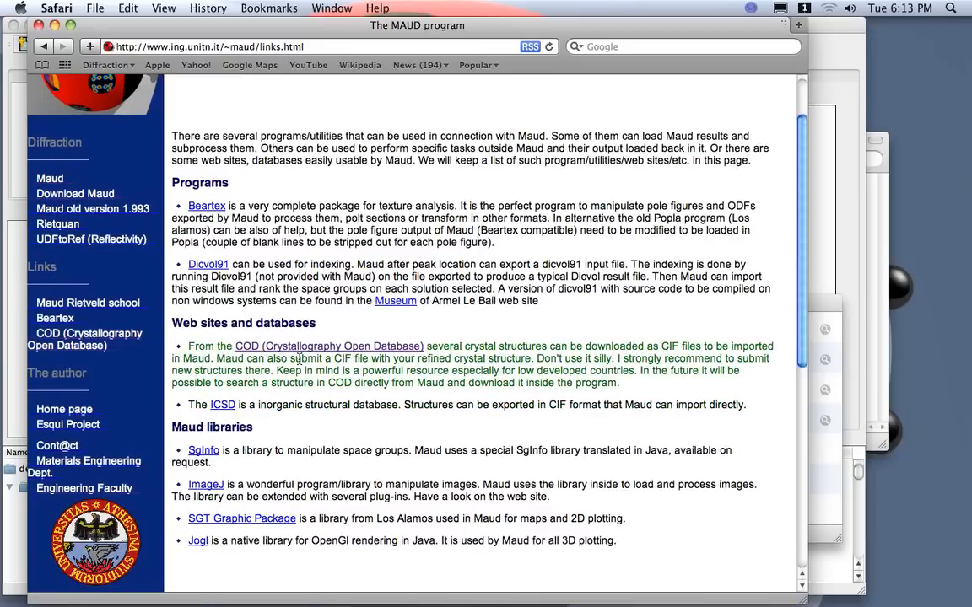
mouse_move(304, 346)
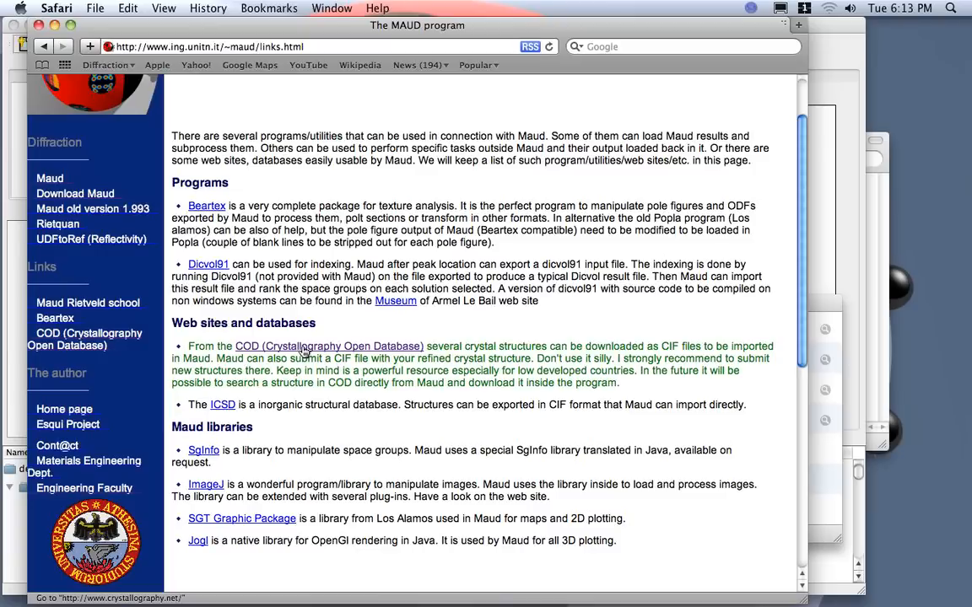
mouse_move(363, 328)
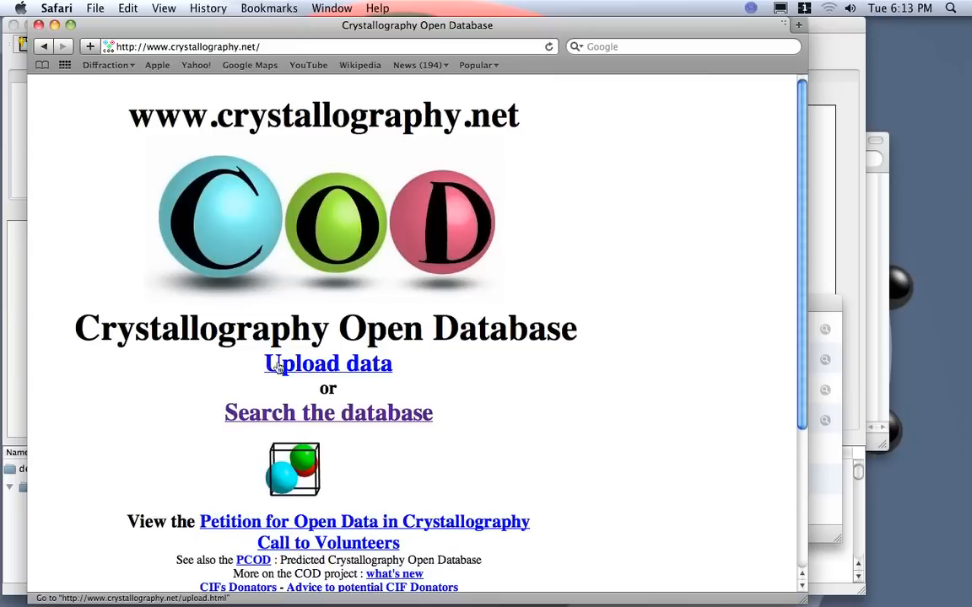
mouse_move(195, 346)
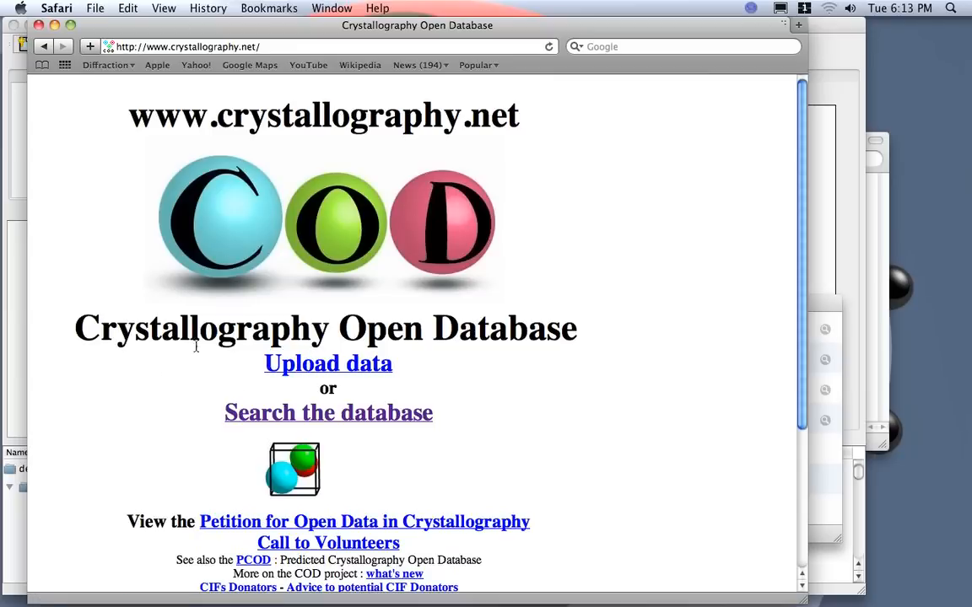
mouse_move(300, 414)
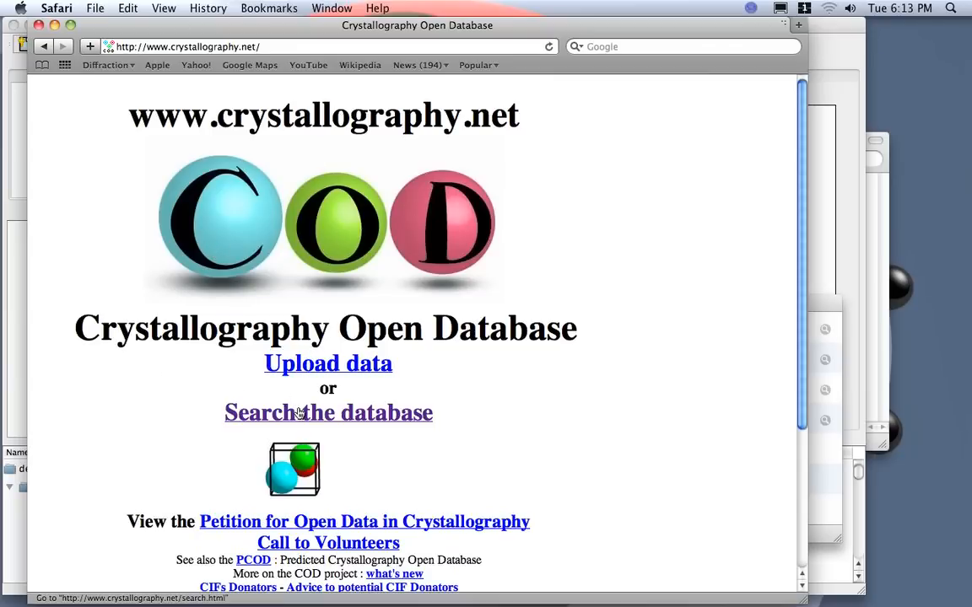
Fill the COD search form with elements Al and O and a strict element count of 2
click(327, 412)
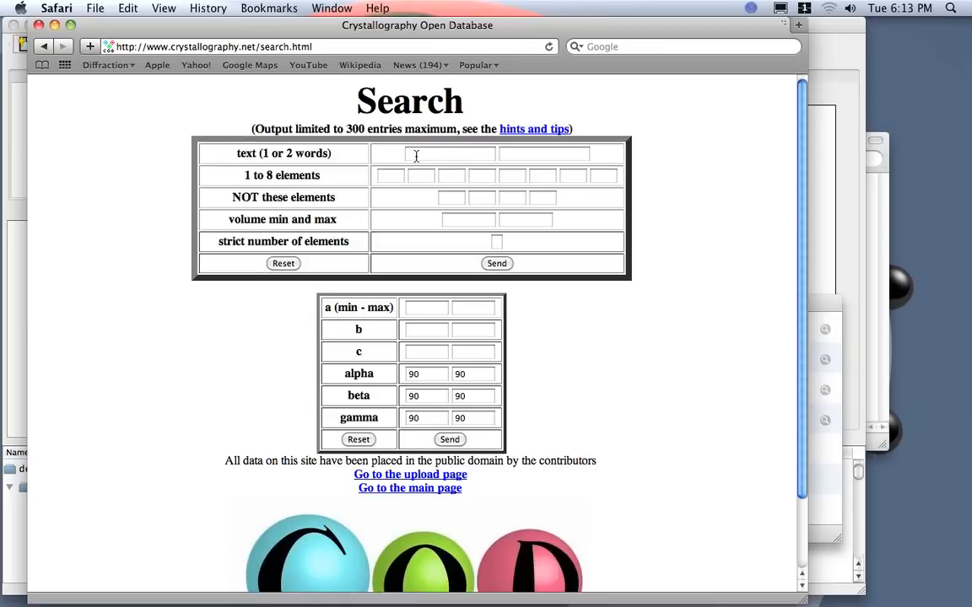
click(391, 176)
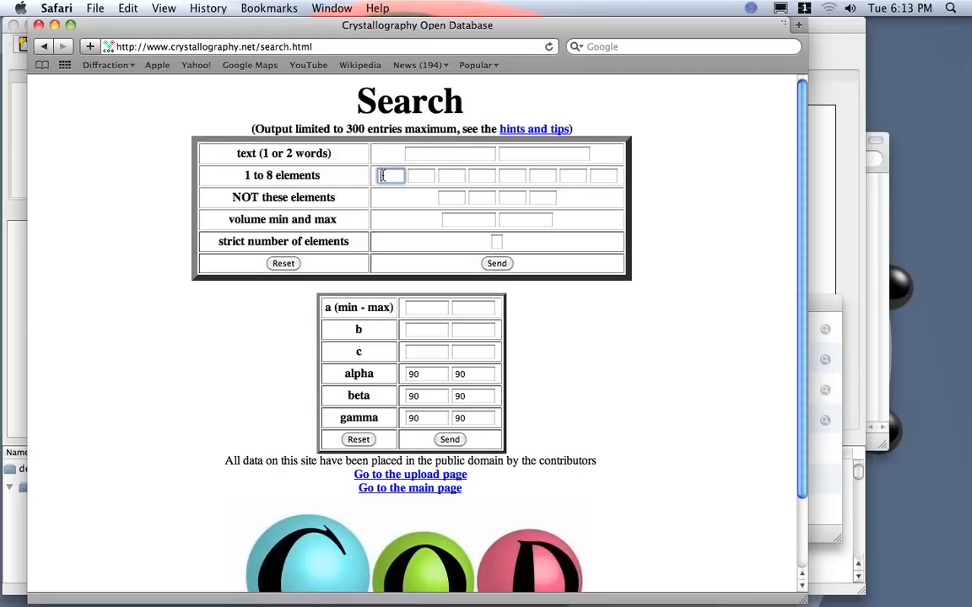
text(Al)
click(421, 176)
text(O)
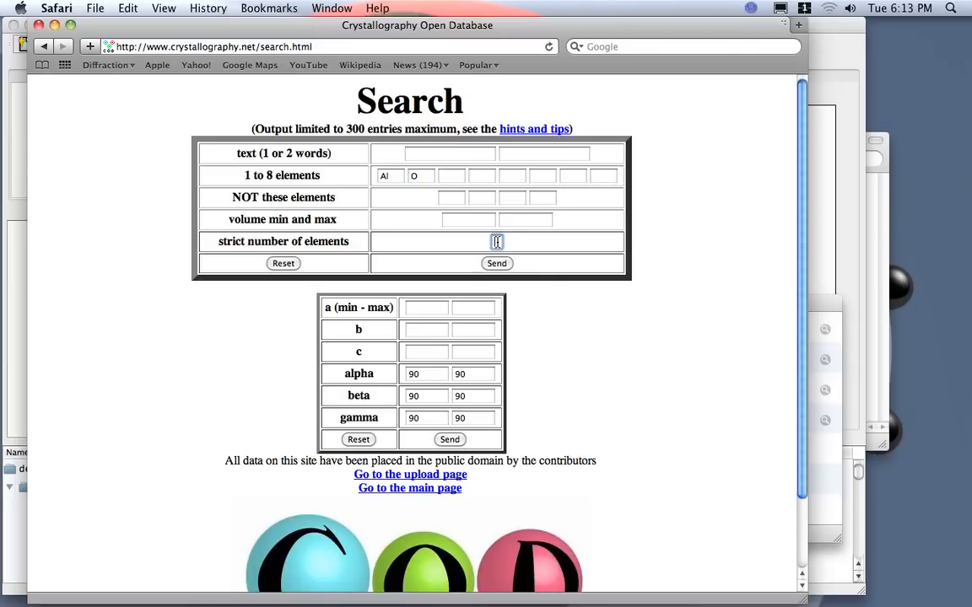
text(2)
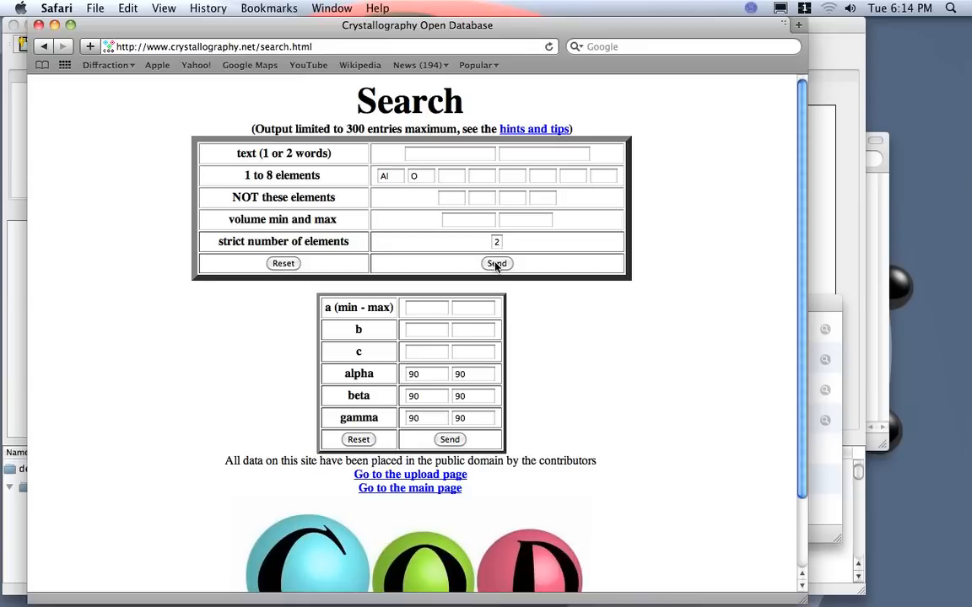
click(496, 263)
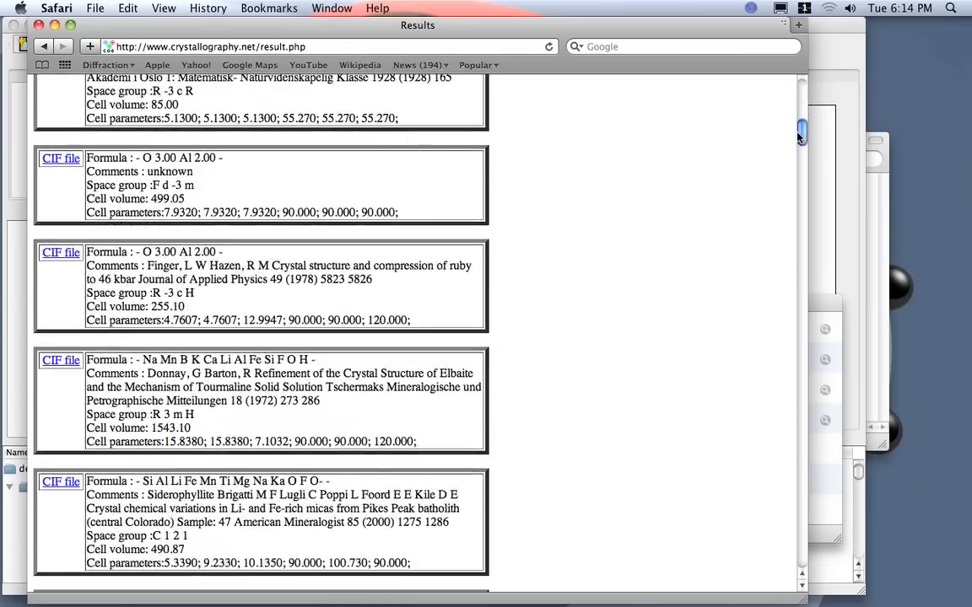
scroll(down, 3)
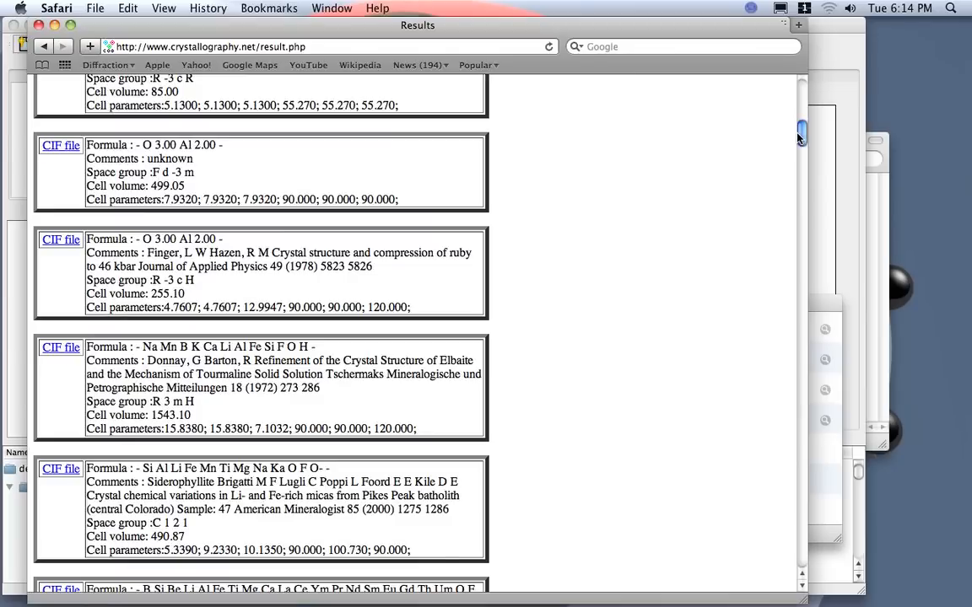
scroll(down, 3)
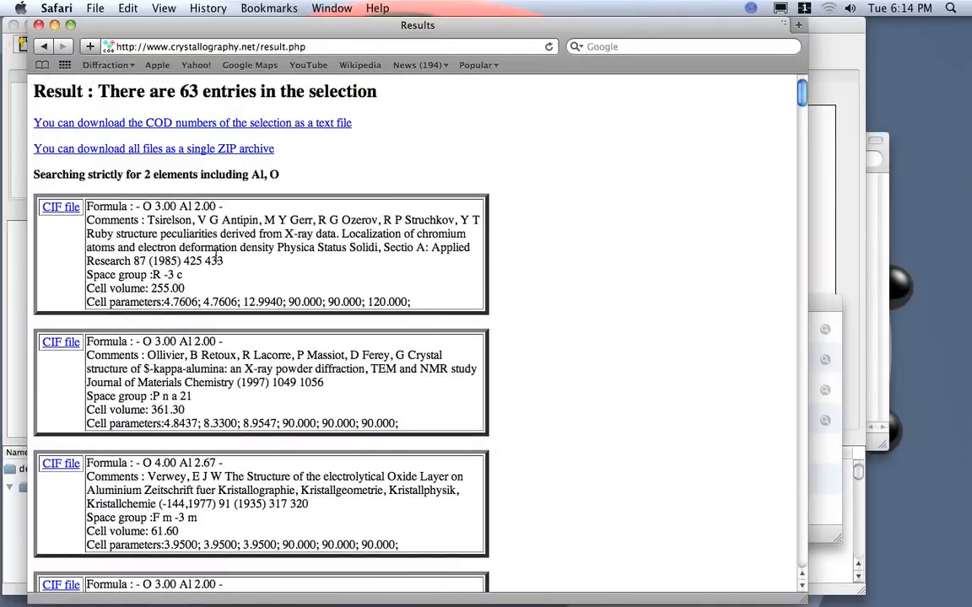
mouse_move(476, 262)
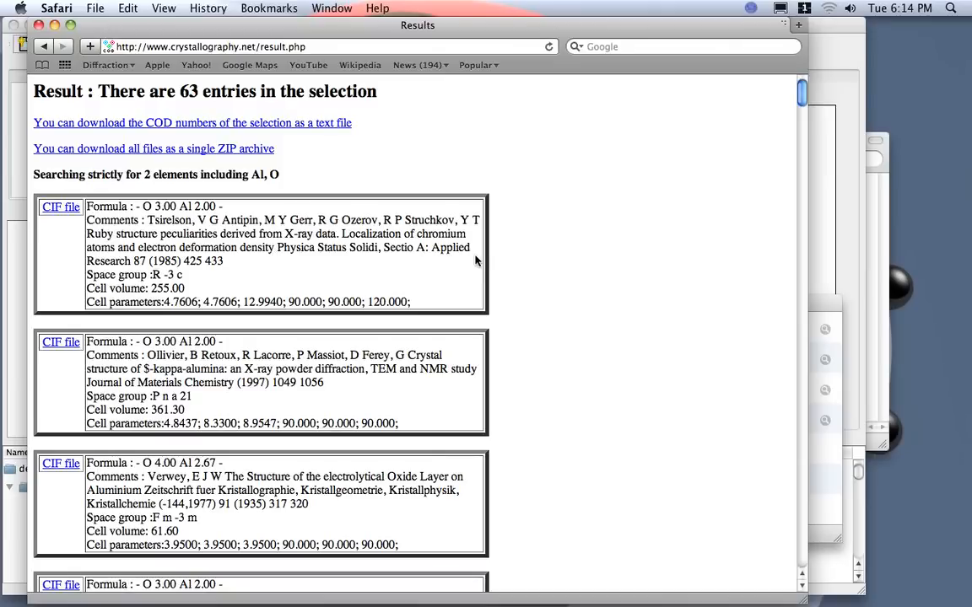
scroll(down, 3)
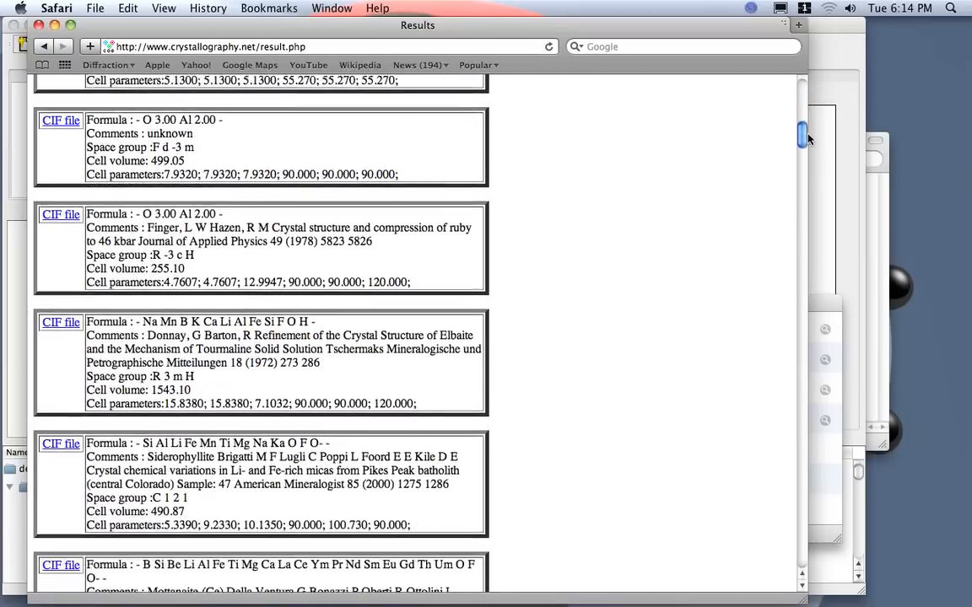
scroll(down, 3)
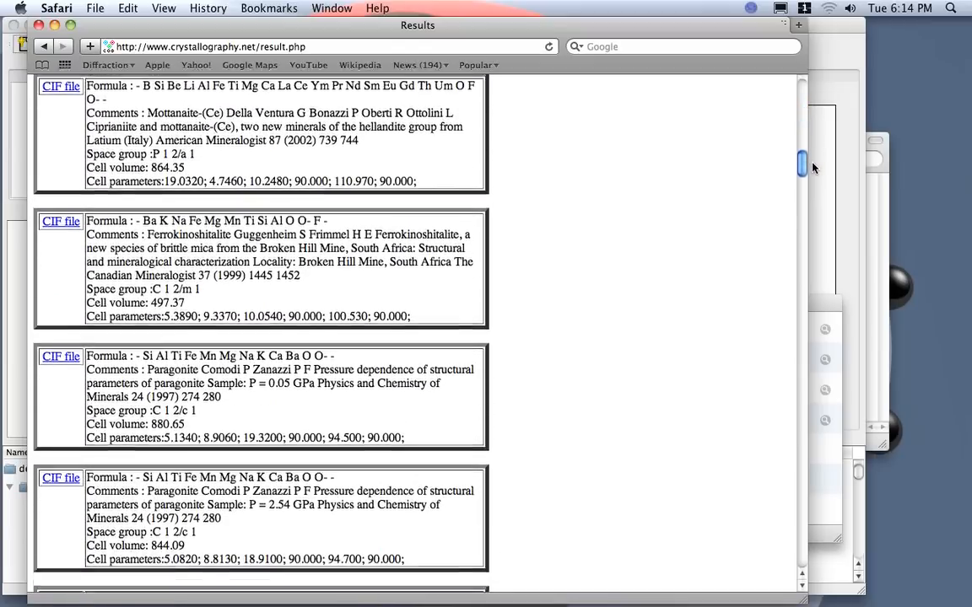
scroll(down, 3)
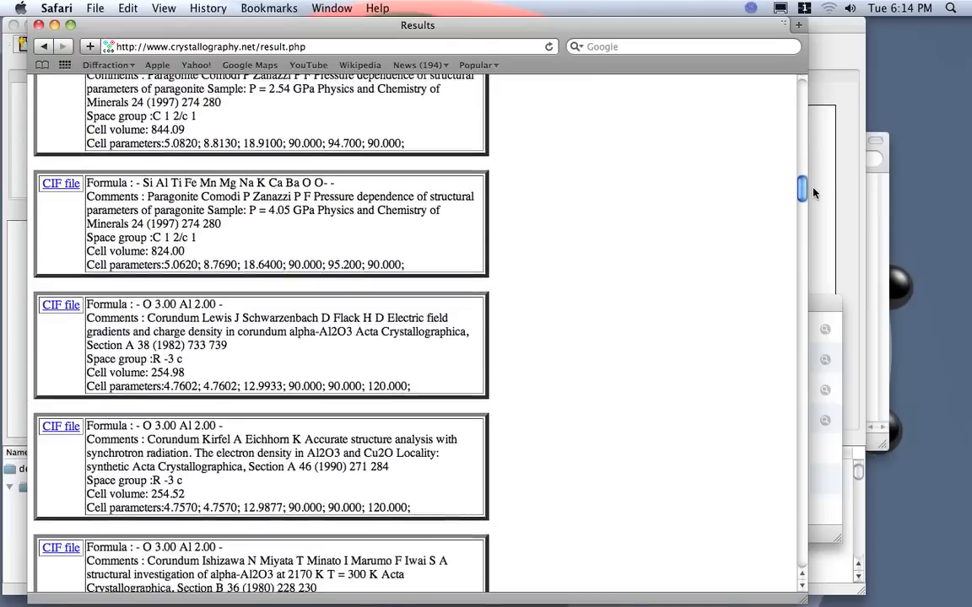
scroll(down, 3)
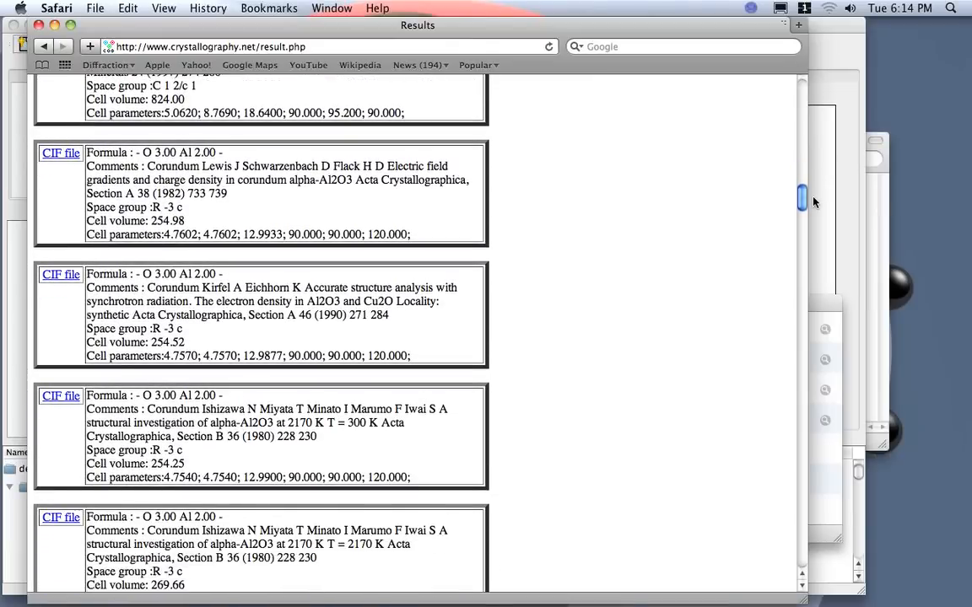
scroll(down, 3)
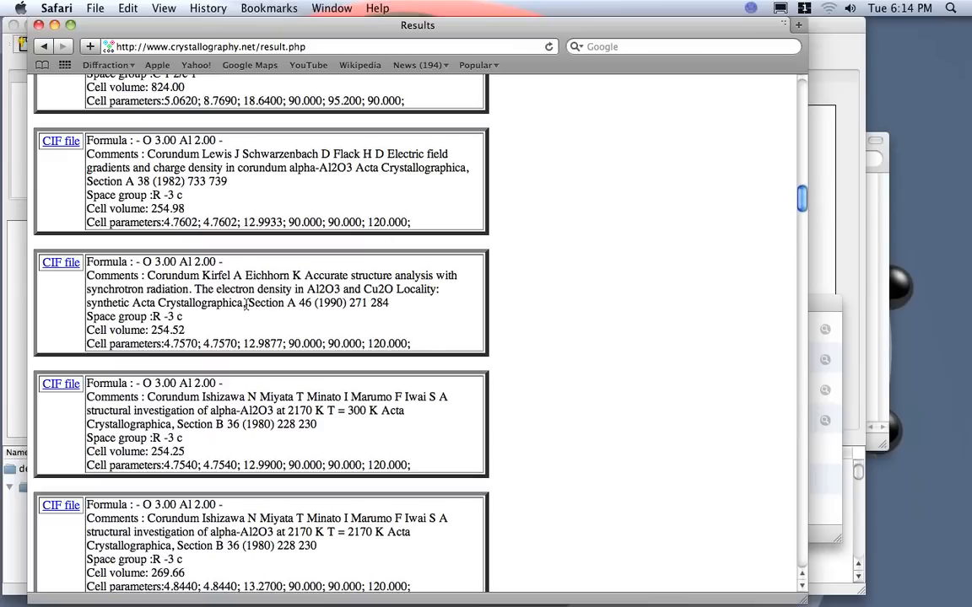
mouse_move(432, 312)
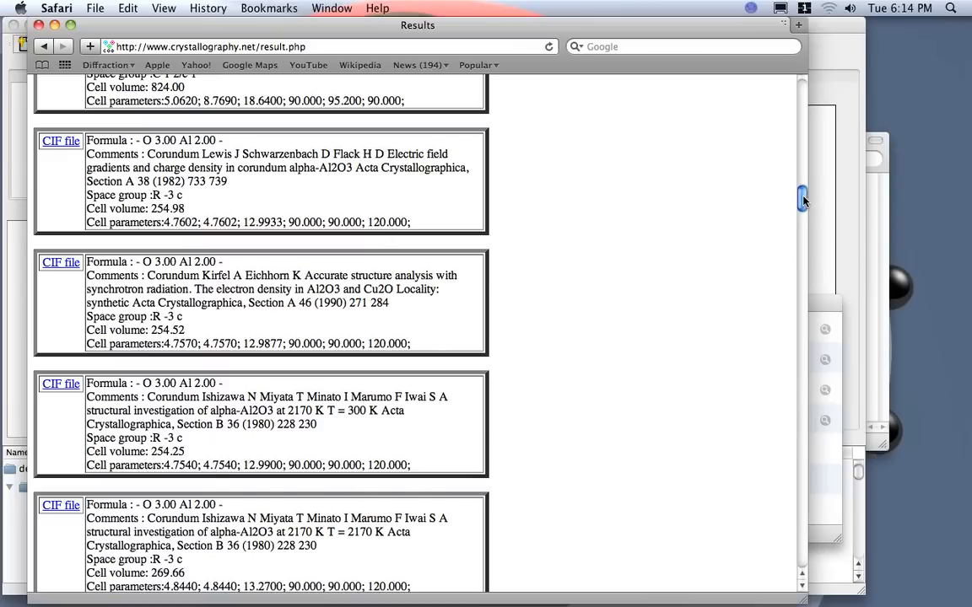
scroll(down, 3)
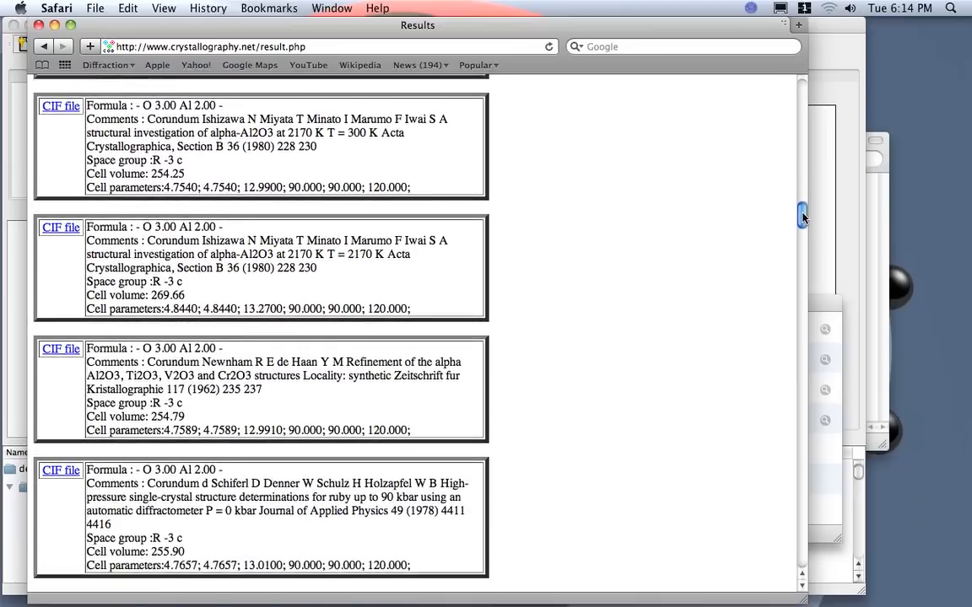
scroll(down, 3)
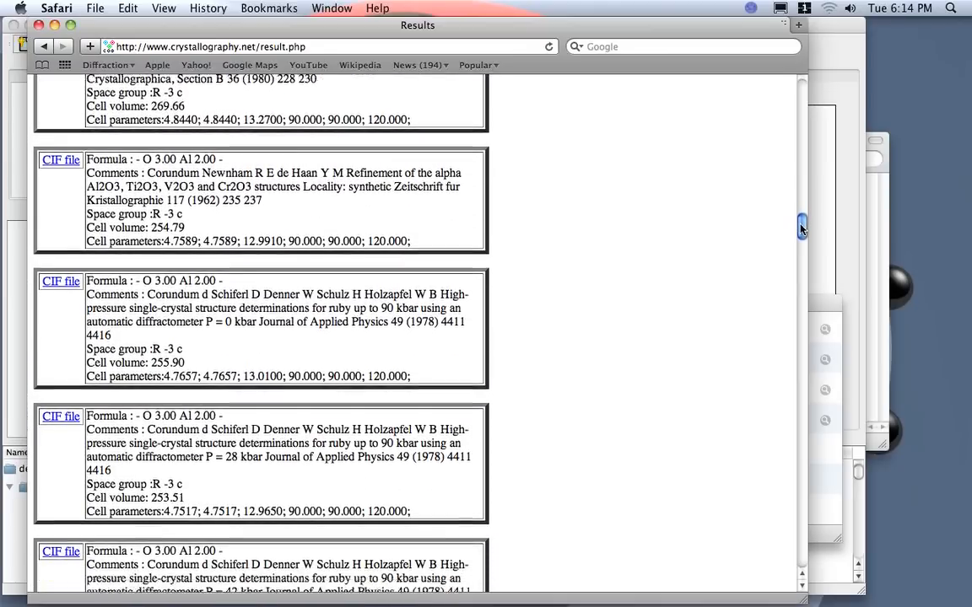
scroll(down, 3)
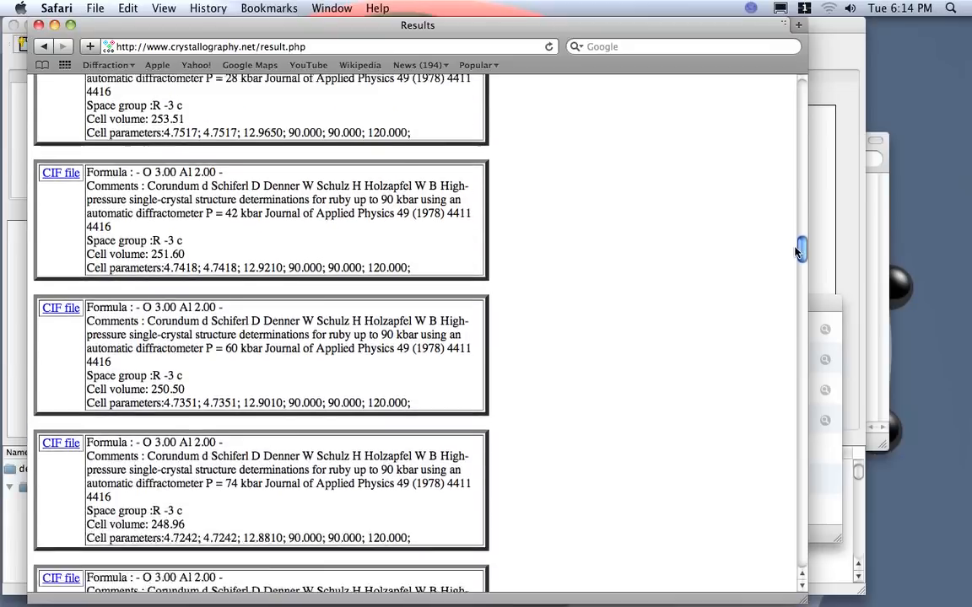
scroll(down, 3)
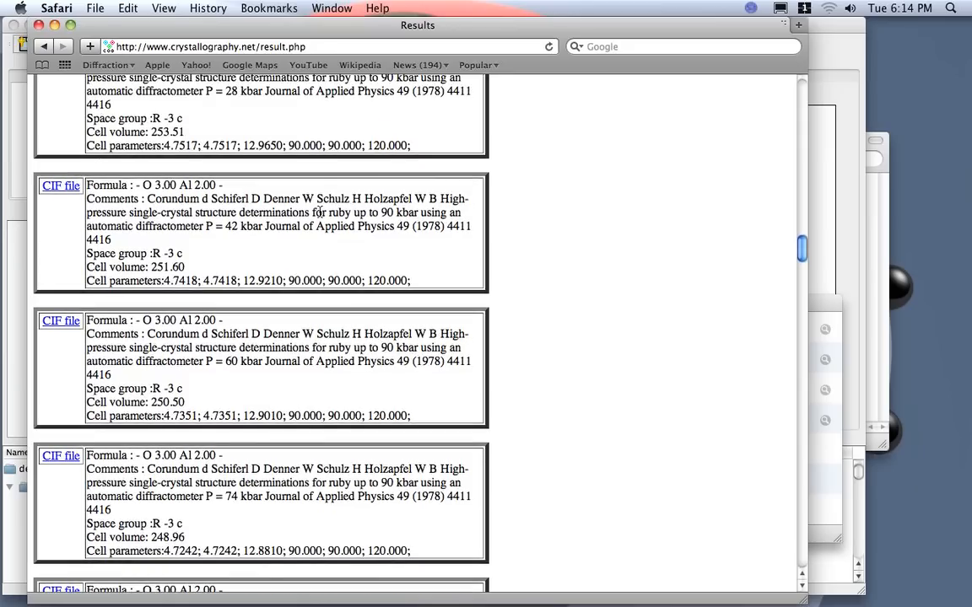
mouse_move(773, 221)
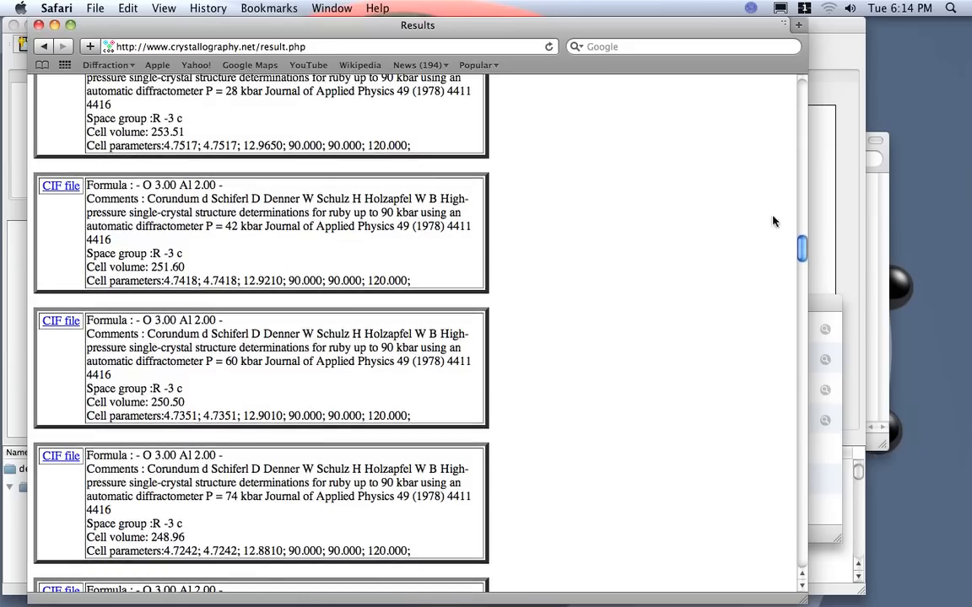
scroll(down, 3)
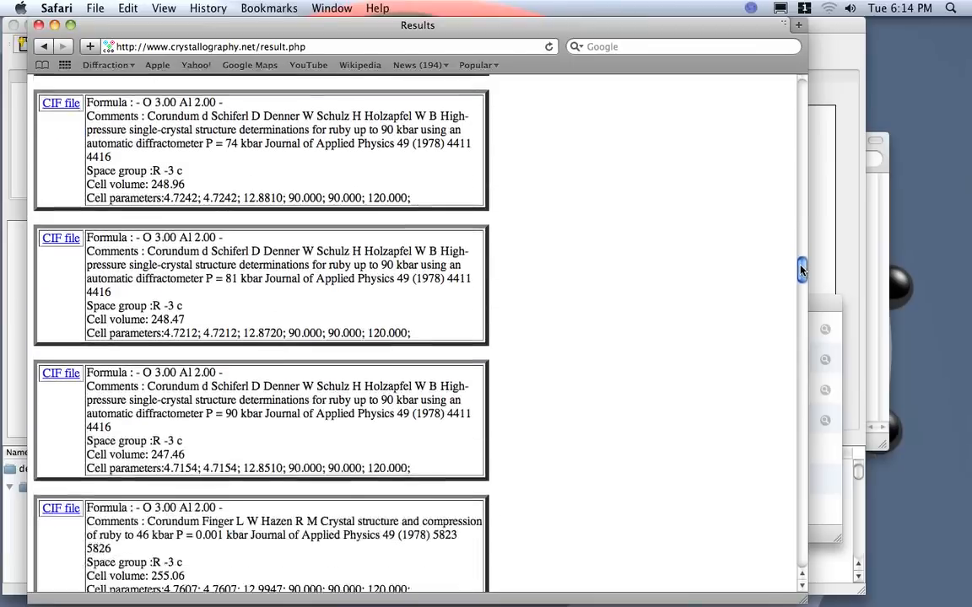
scroll(down, 3)
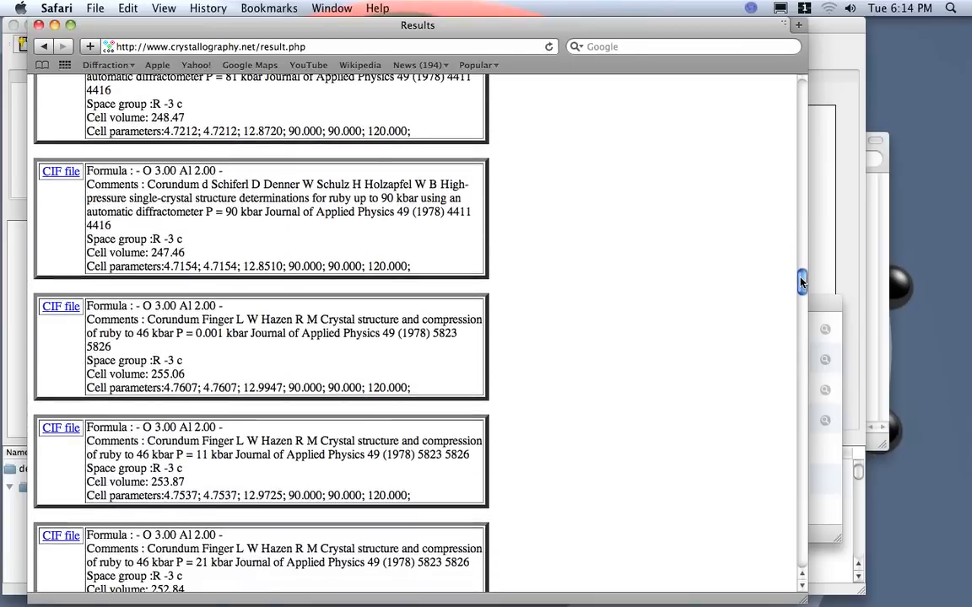
scroll(up, 3)
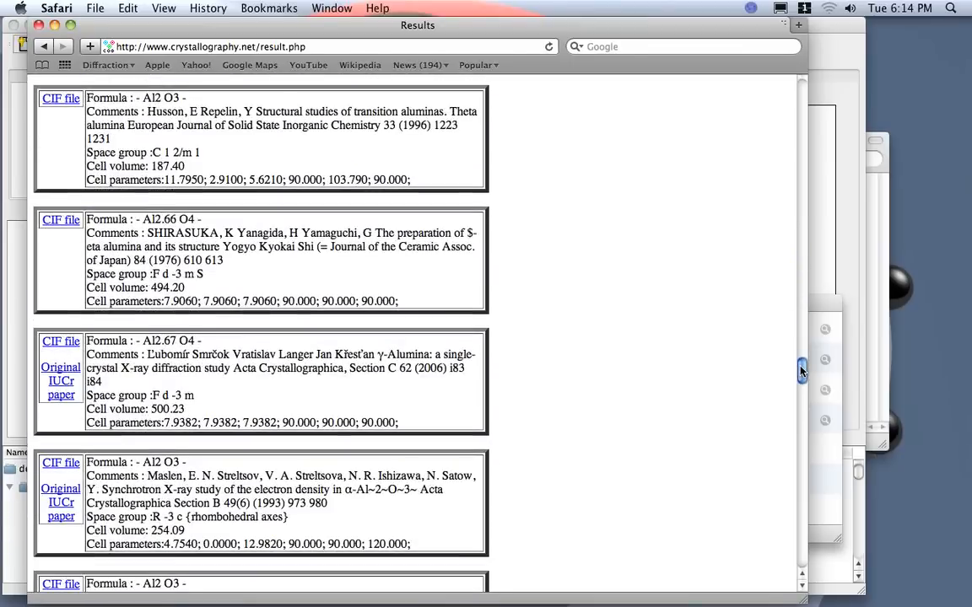
scroll(down, 3)
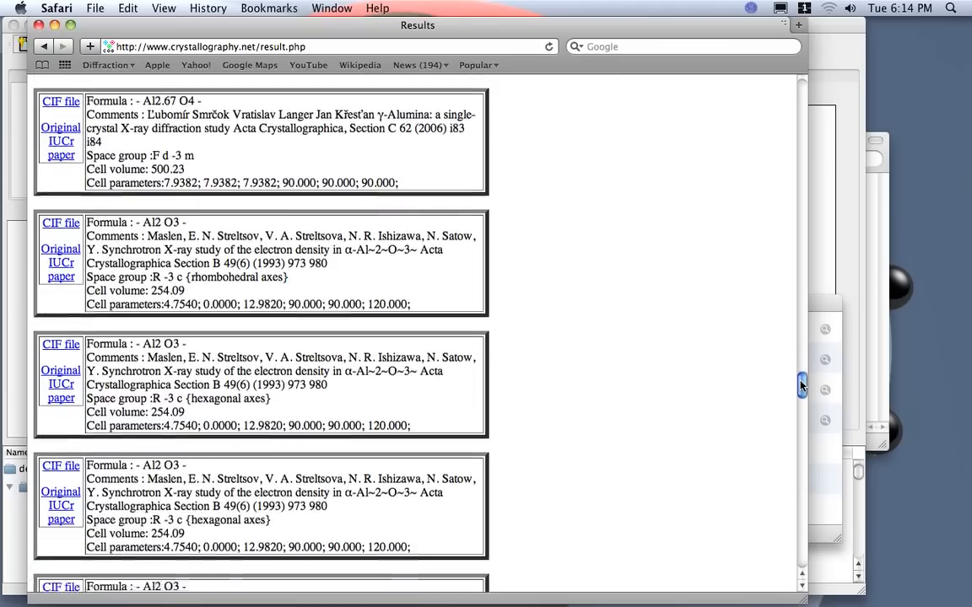
scroll(down, 3)
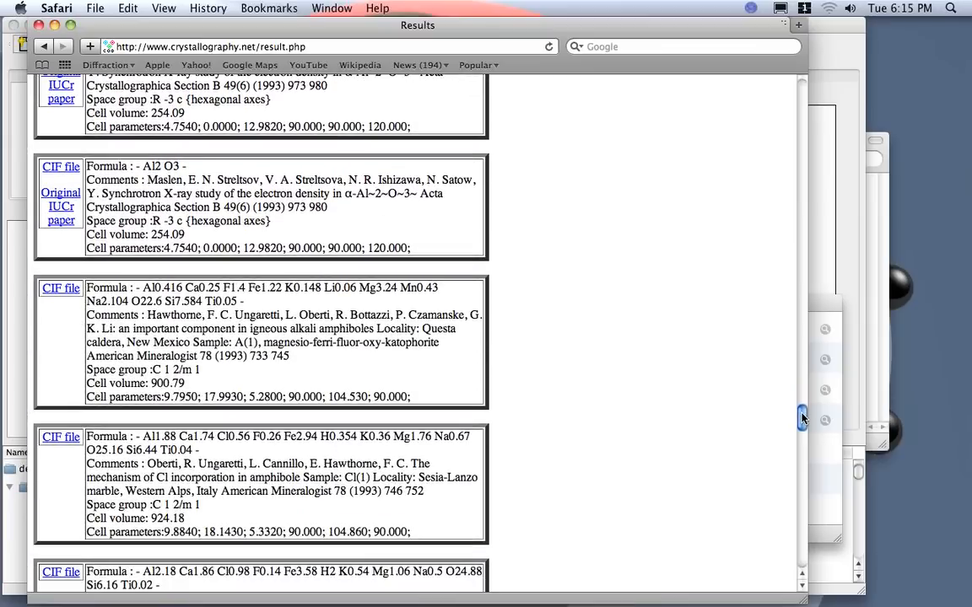
scroll(down, 3)
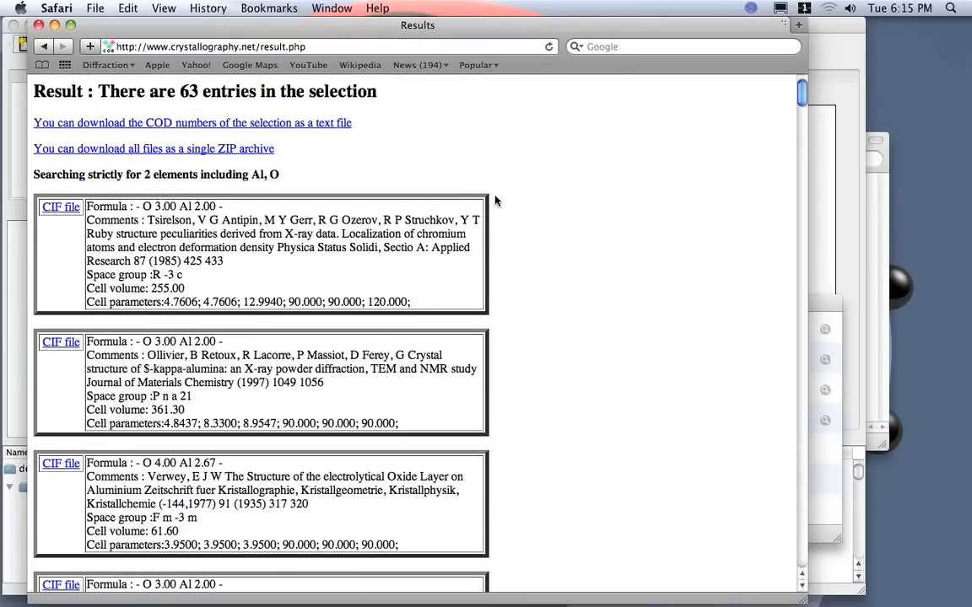
scroll(down, 3)
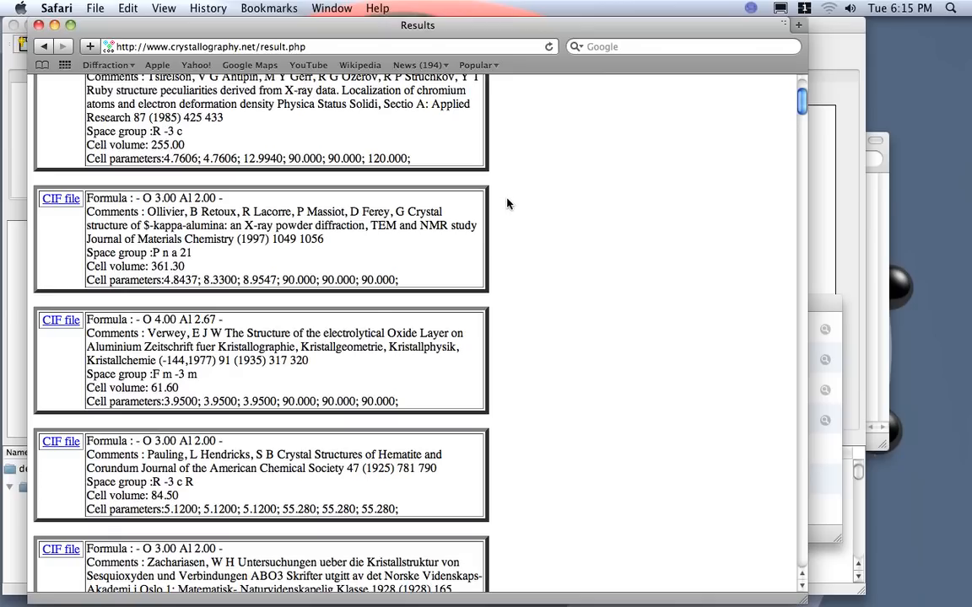
scroll(down, 3)
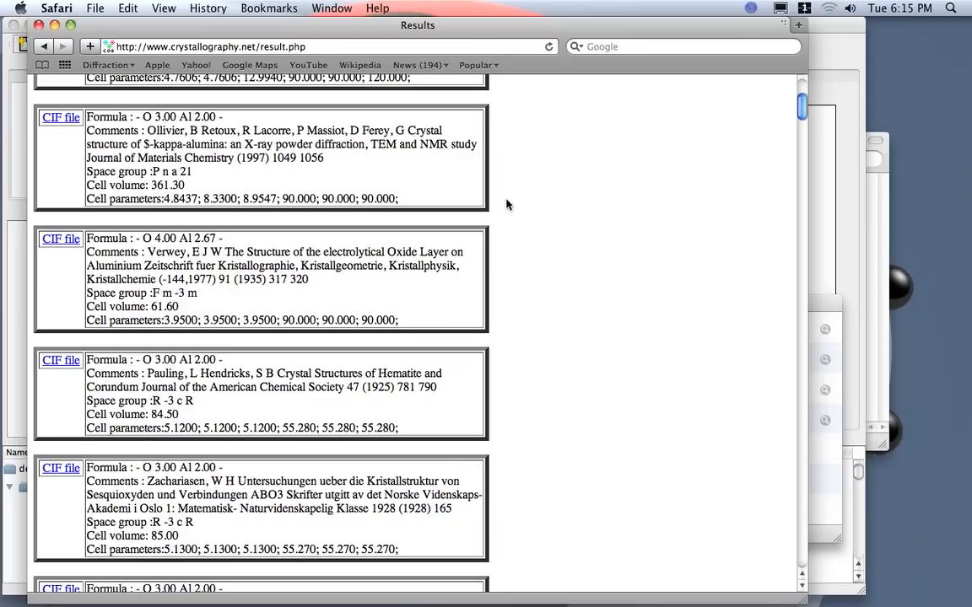
scroll(down, 3)
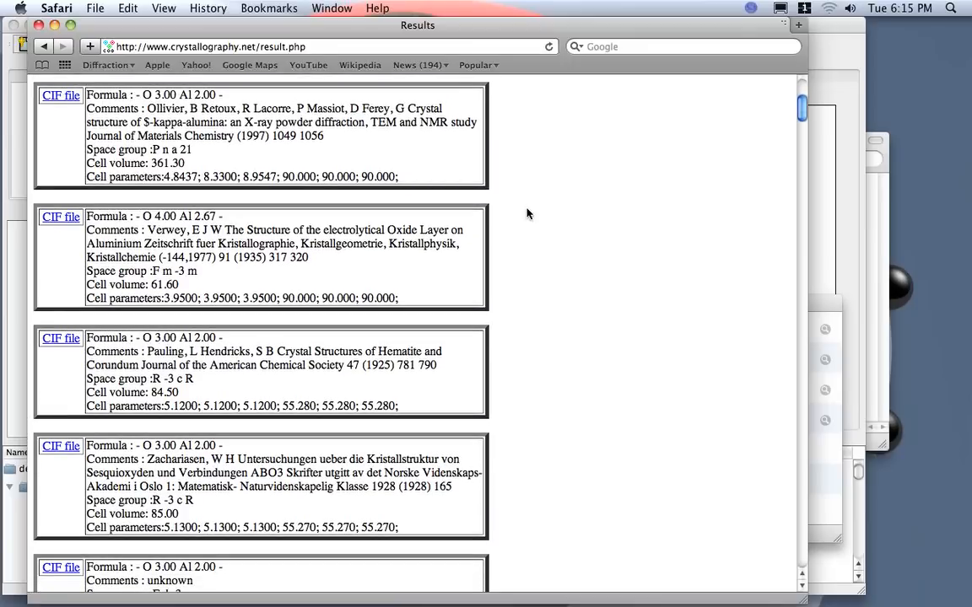
scroll(down, 3)
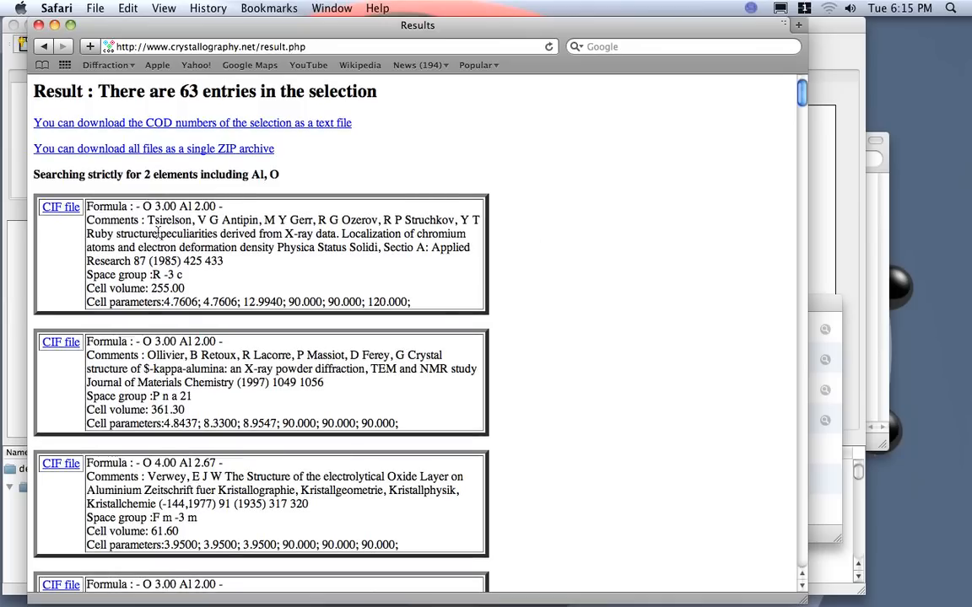
mouse_move(388, 260)
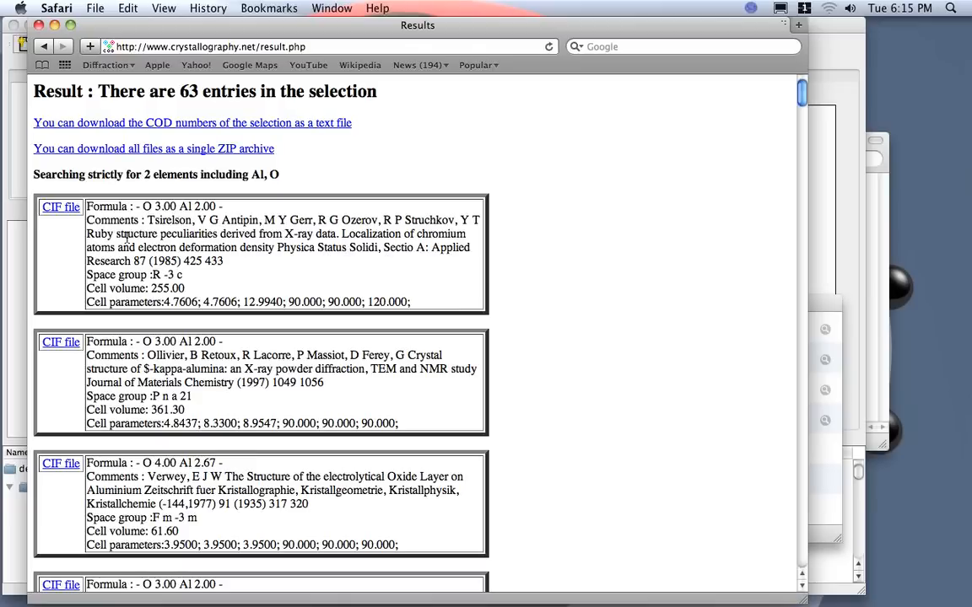
Download the first result's CIF file (ruby Al2O3, R -3 c) via Download Linked File As
right_click(61, 206)
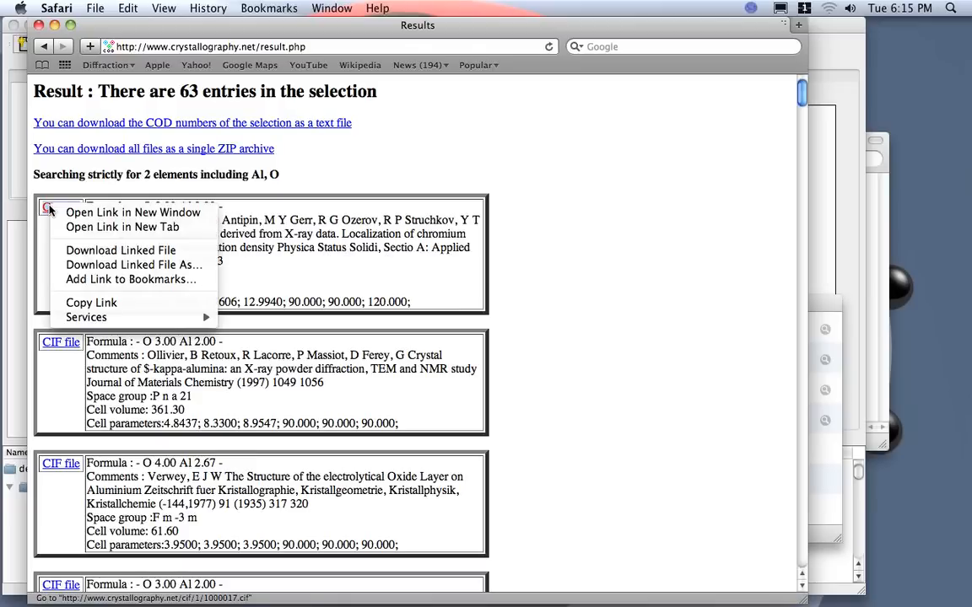
mouse_move(134, 265)
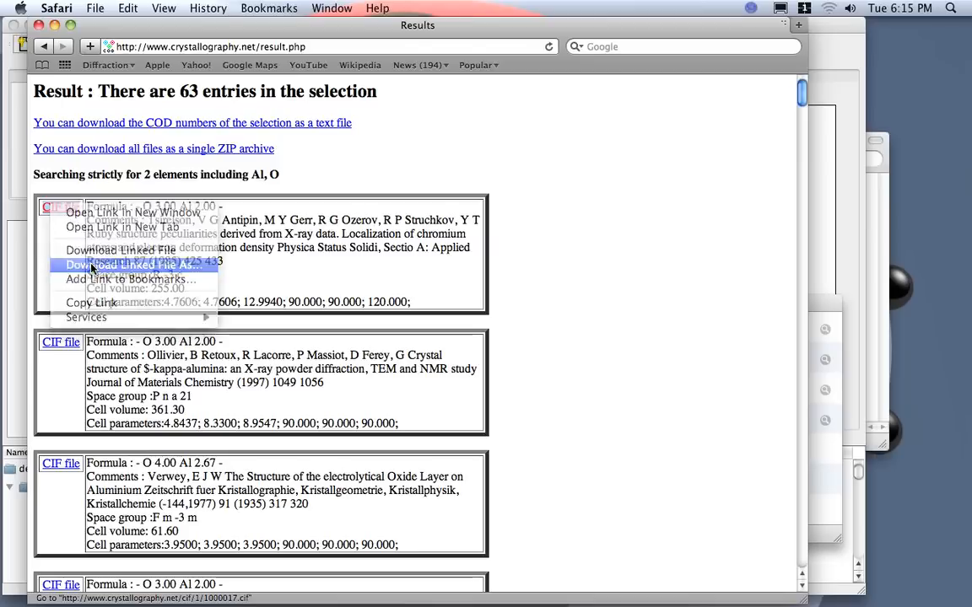
click(149, 265)
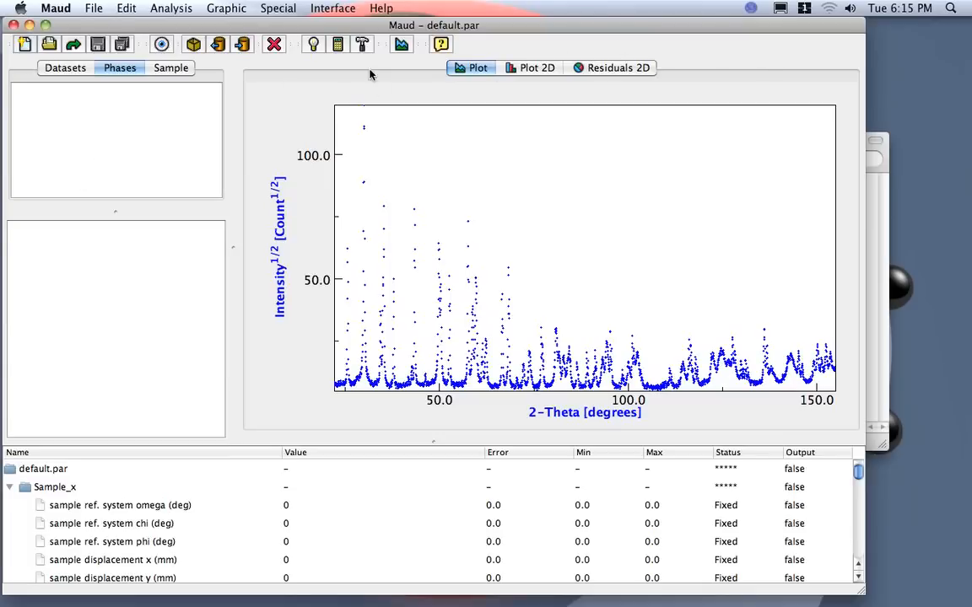
mouse_move(880, 189)
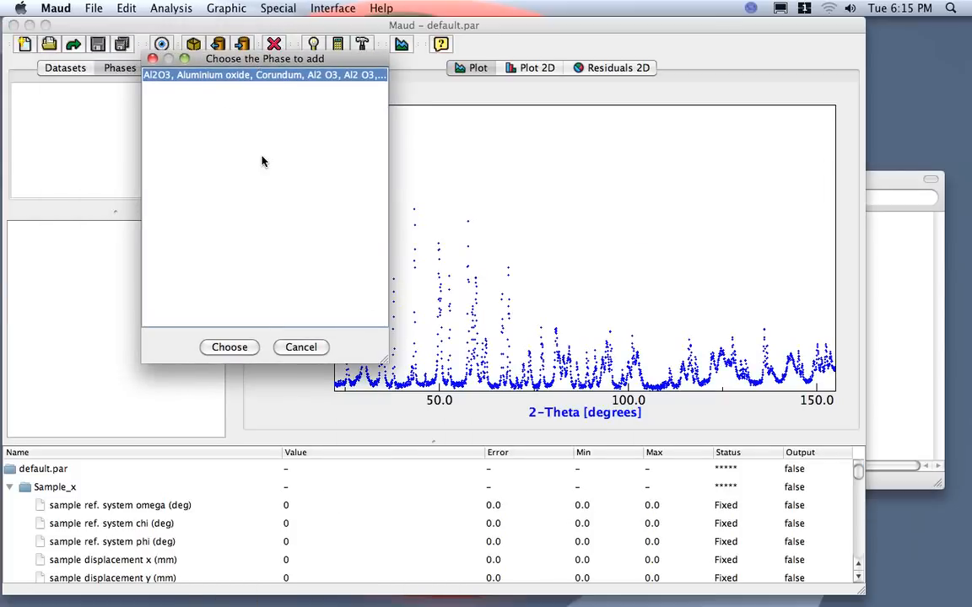
mouse_move(230, 363)
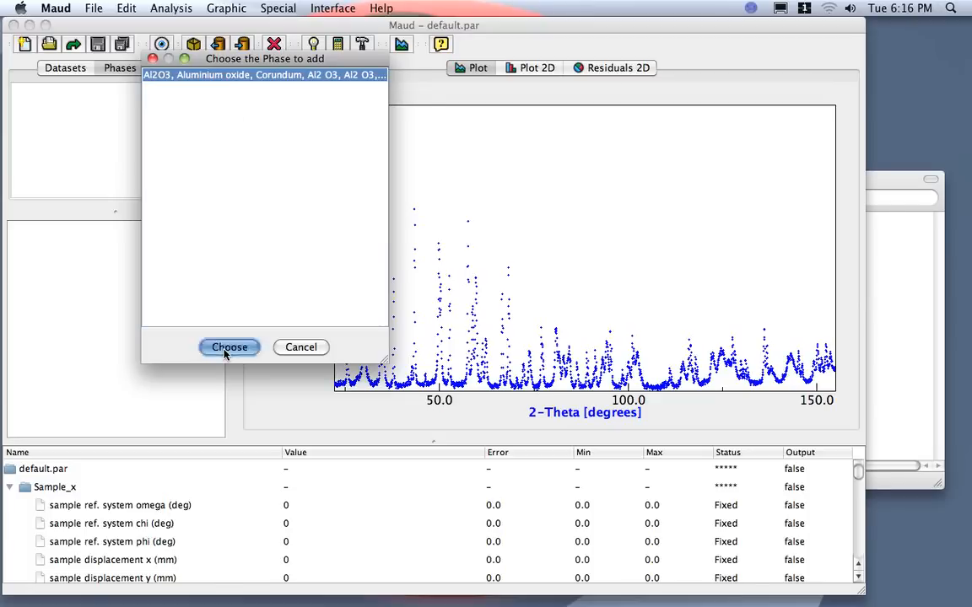
Add the Al2O3 phase from the built-in list and relabel it Corundum
click(229, 348)
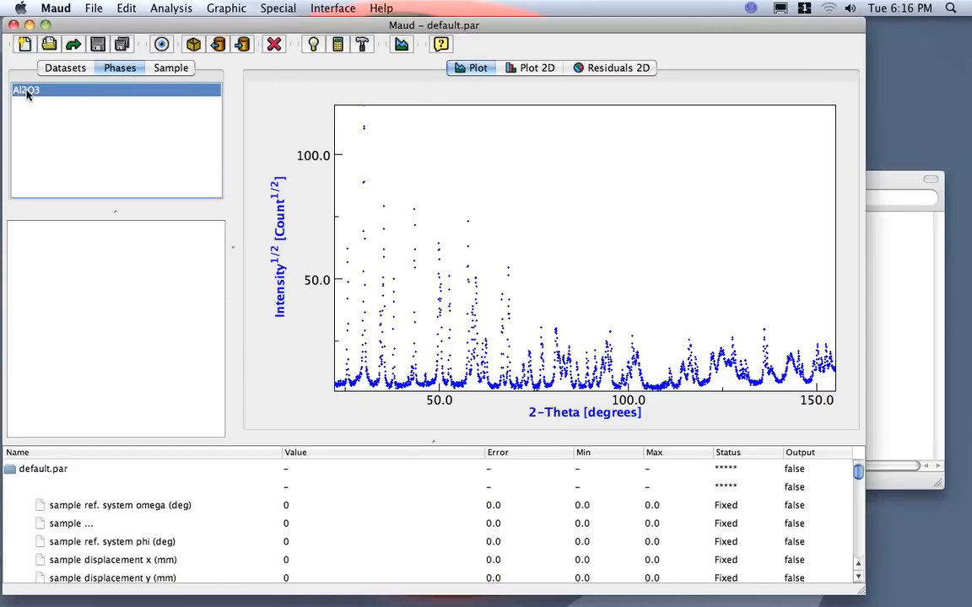
double_click(27, 89)
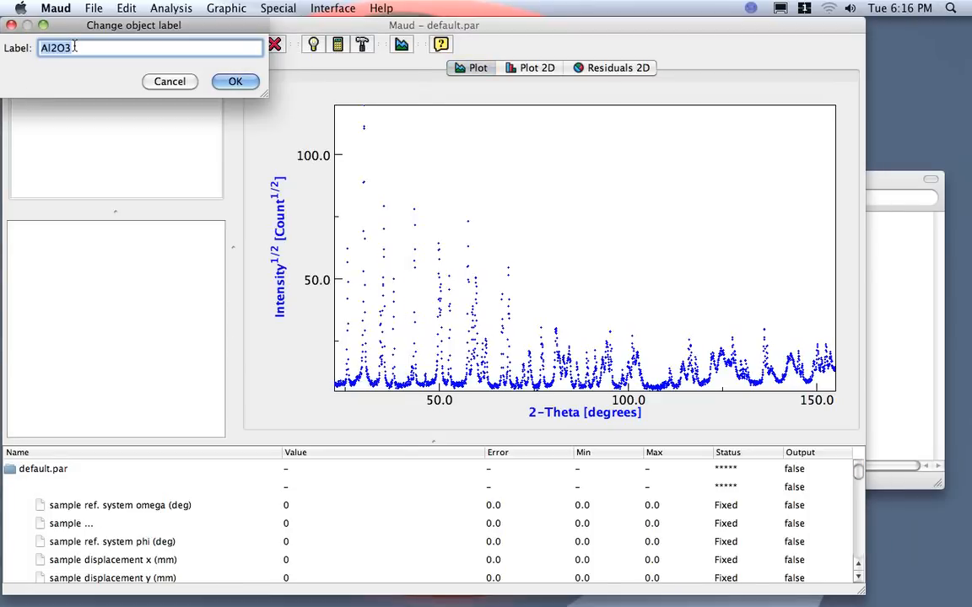
text(Corund)
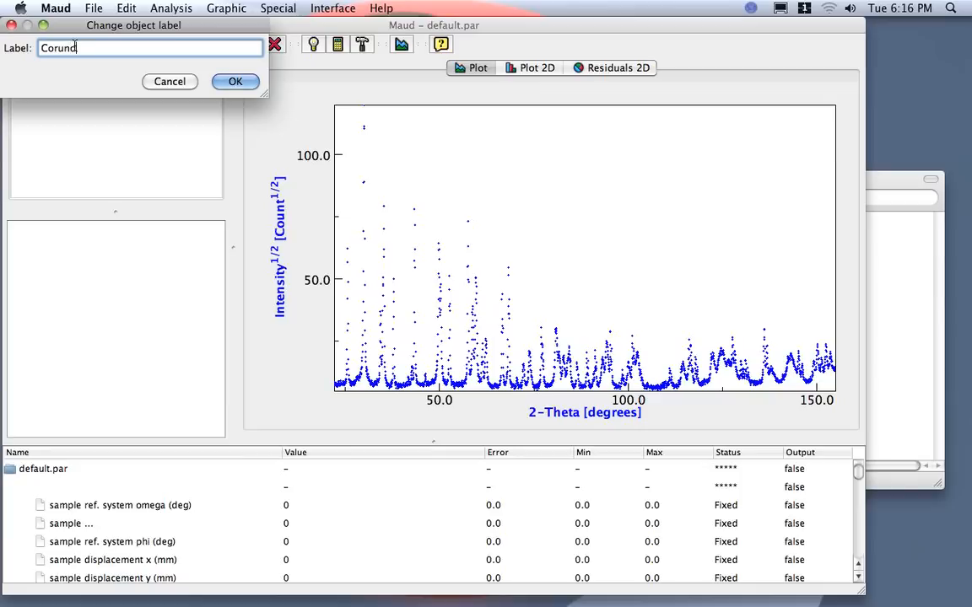
click(236, 81)
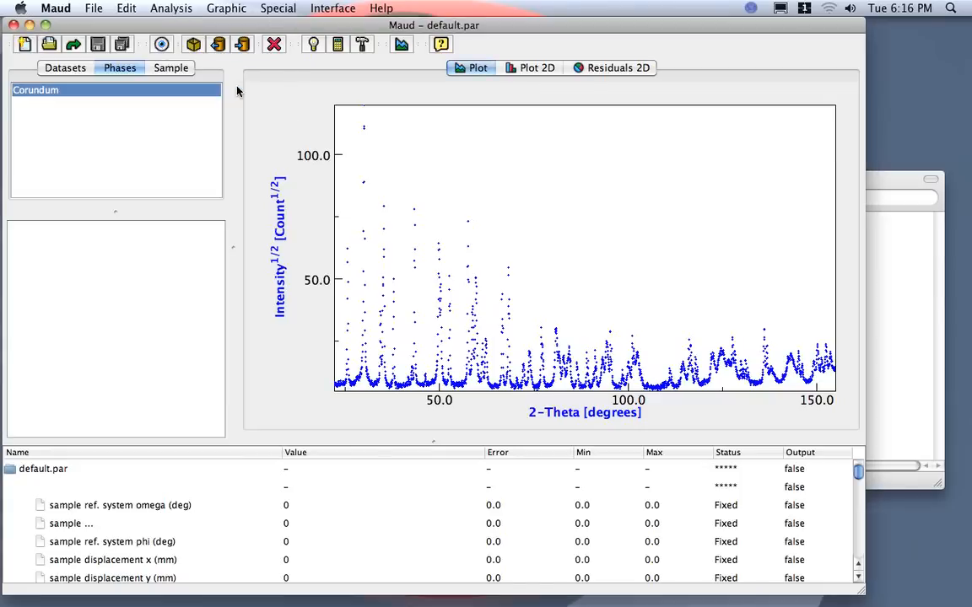
mouse_move(162, 44)
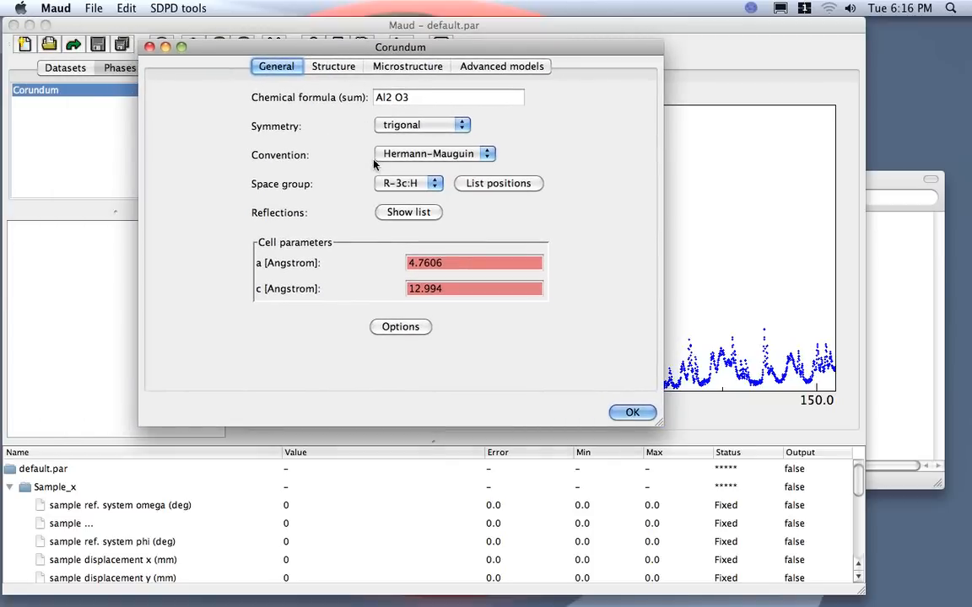
mouse_move(414, 184)
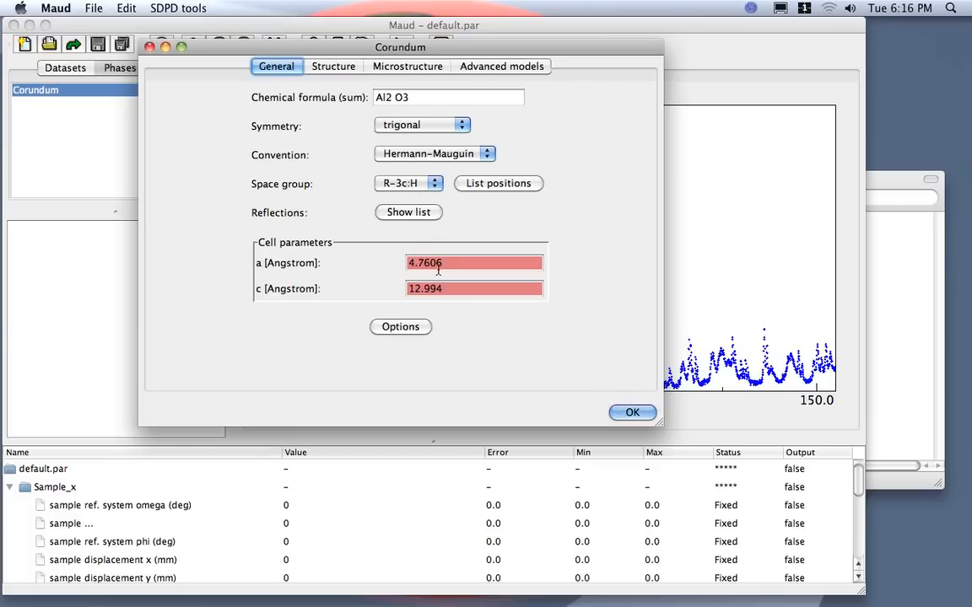
Show the Corundum phase's atom sites O1 and Al1 in its Structure view
click(334, 66)
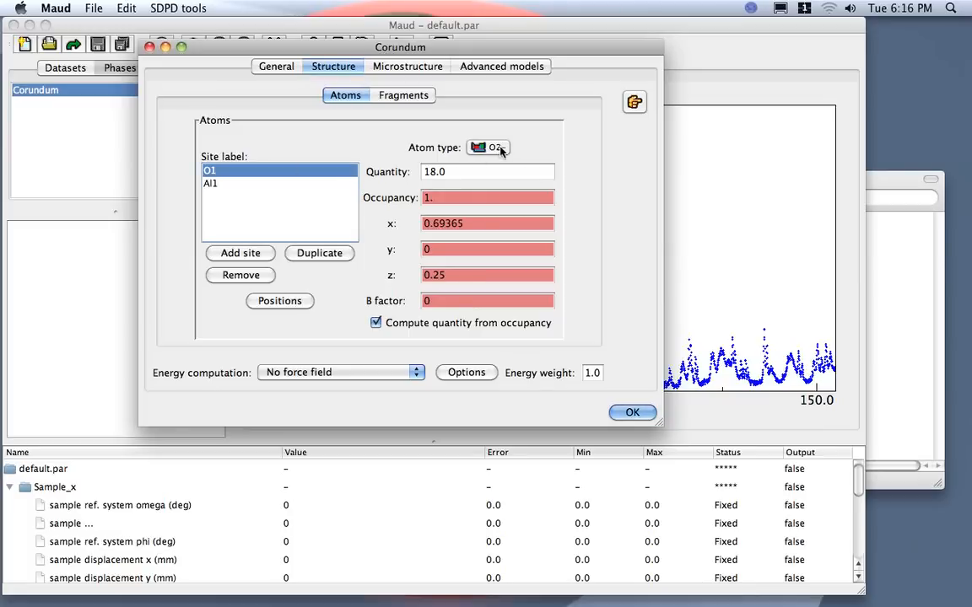
Select the Al1 site, rotate the 3D corundum structure in the viewer, then confirm the phase properties
click(209, 182)
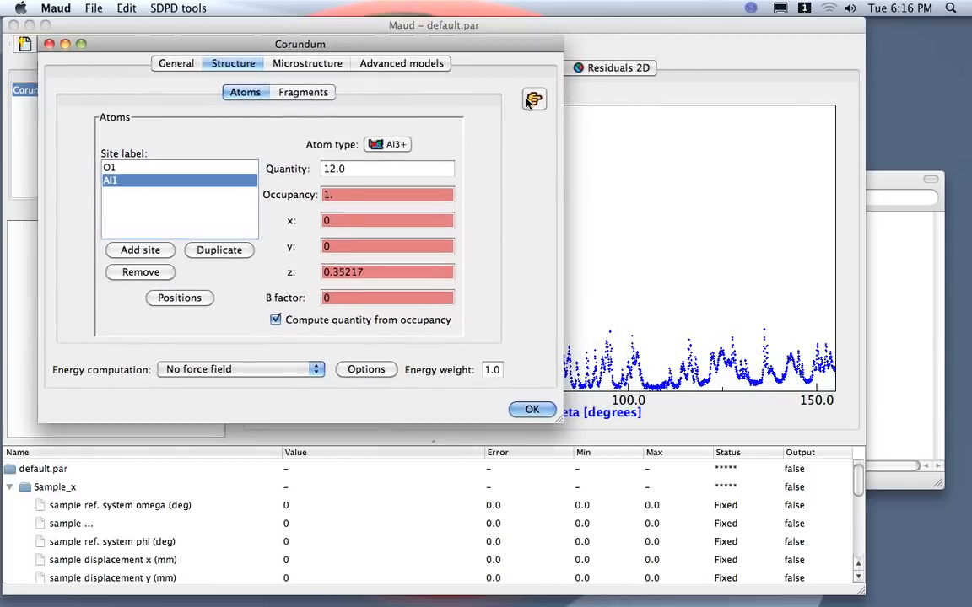
click(533, 98)
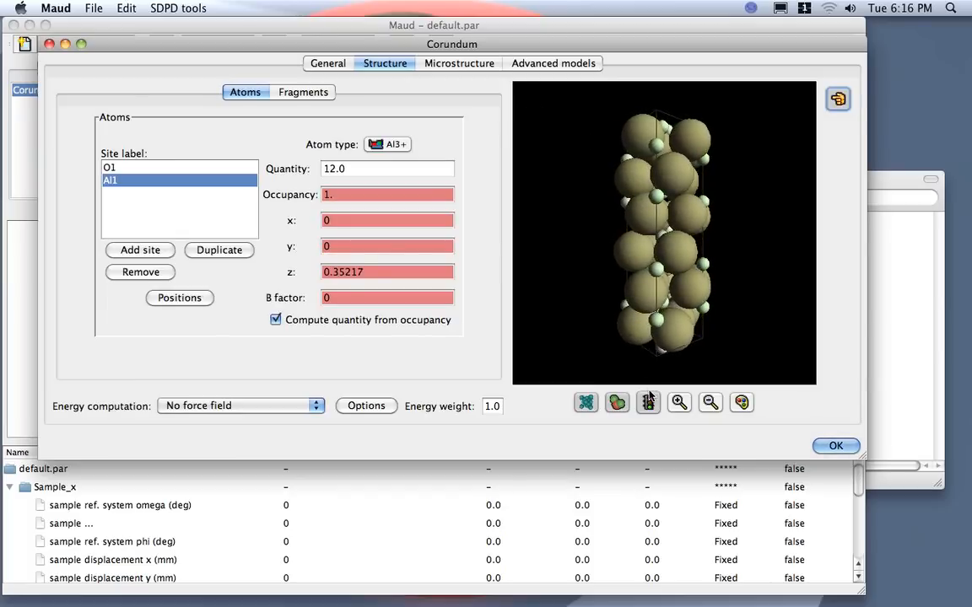
click(648, 401)
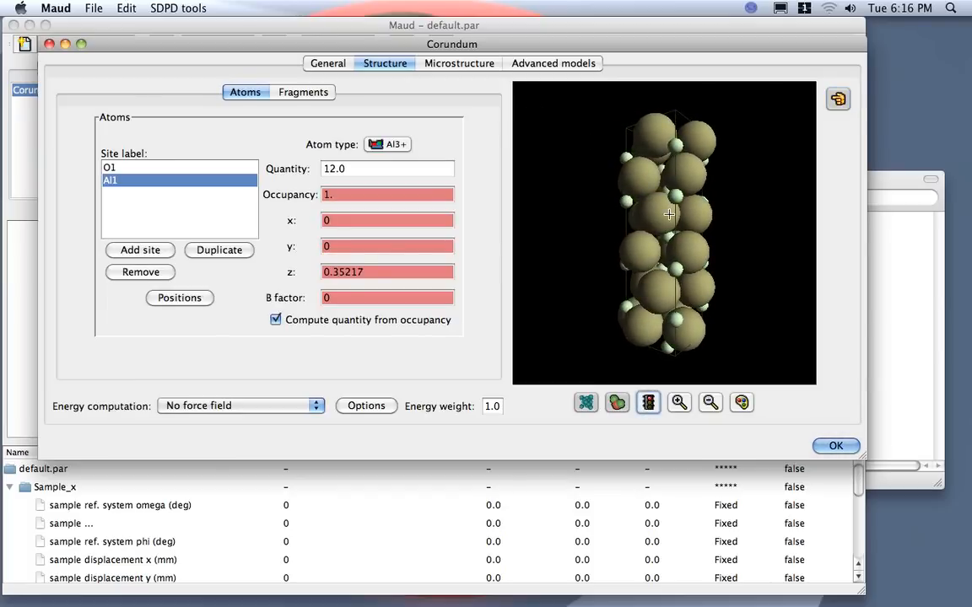
drag(667, 213, 668, 273)
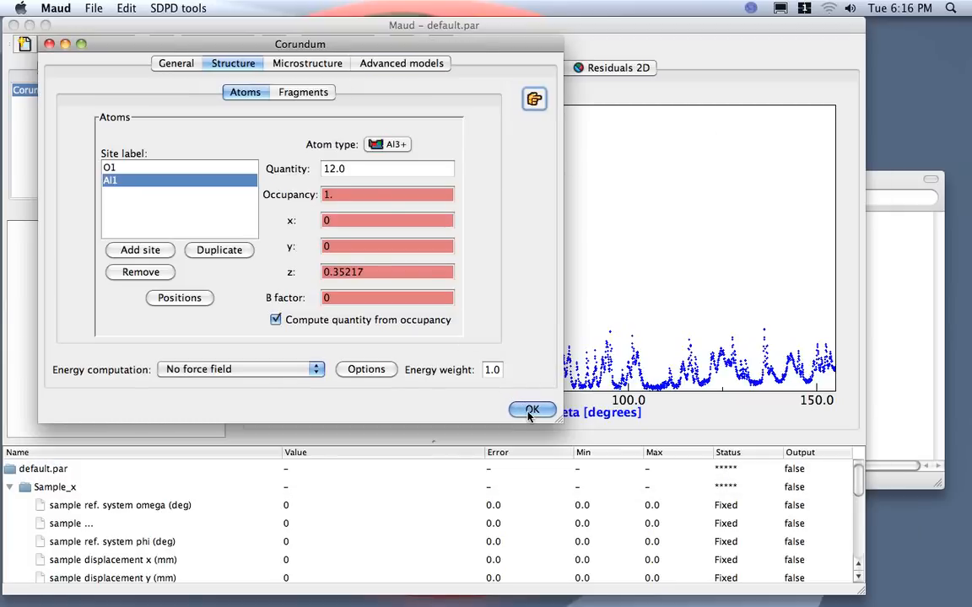
click(533, 410)
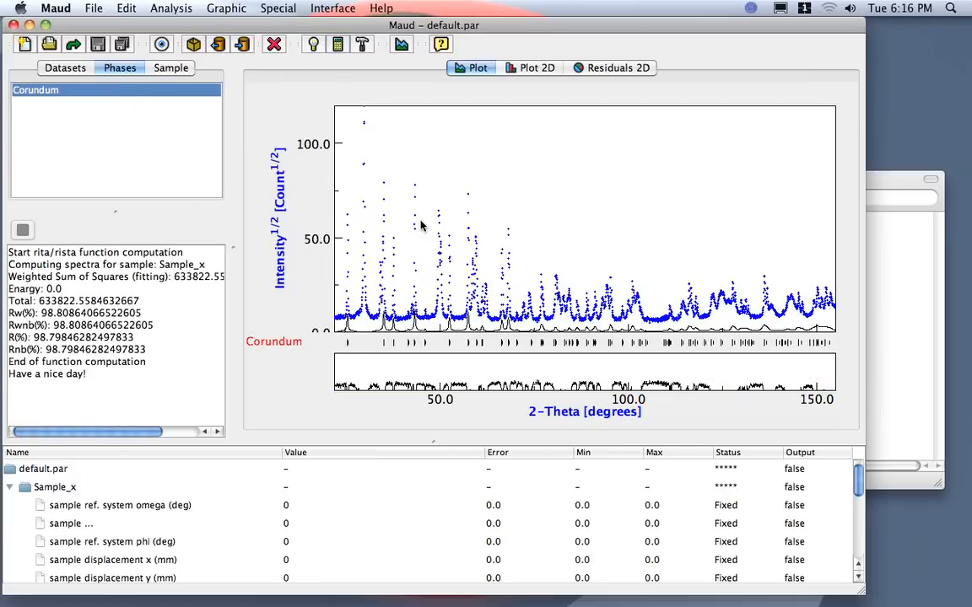
mouse_move(391, 297)
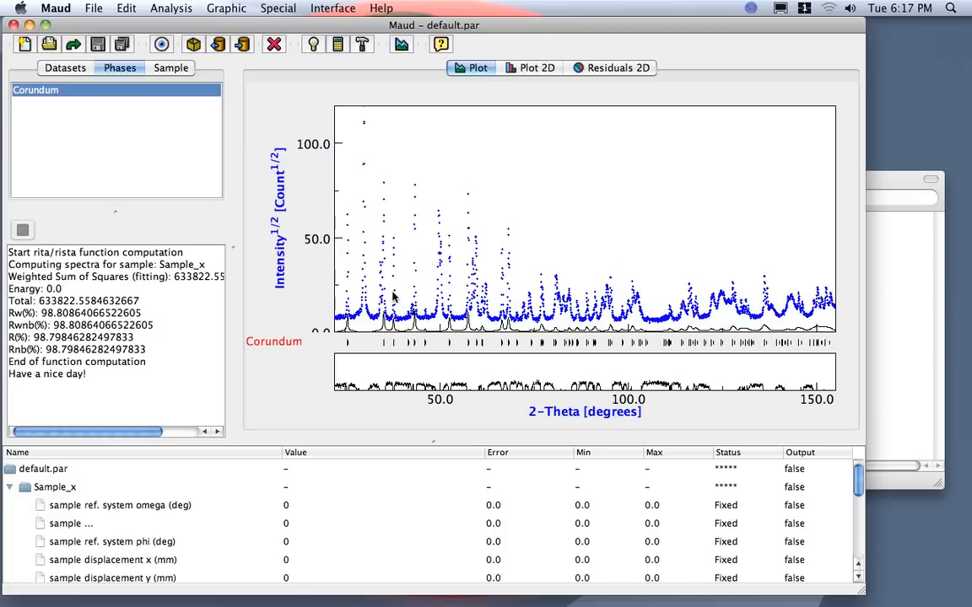
mouse_move(344, 206)
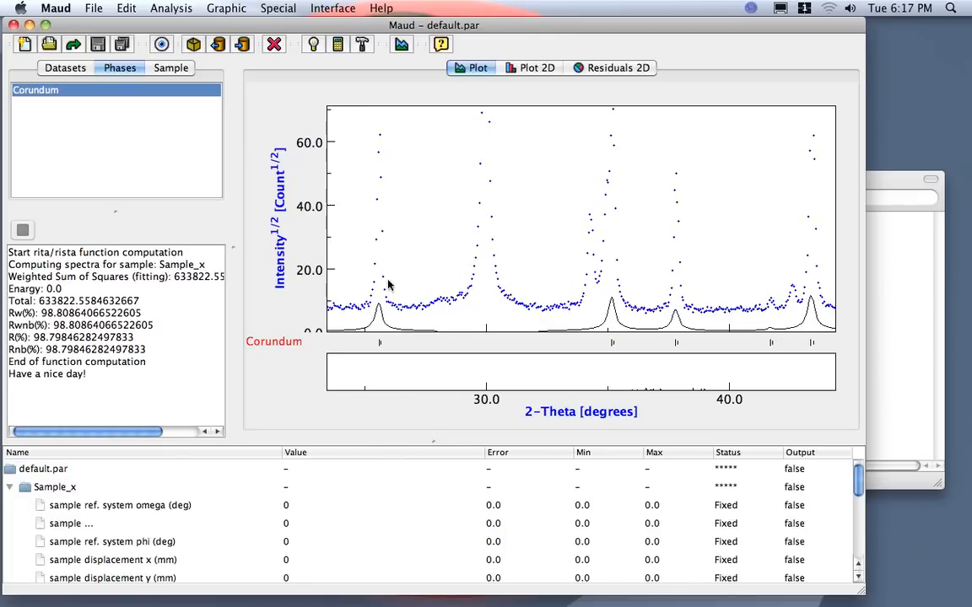
mouse_move(621, 294)
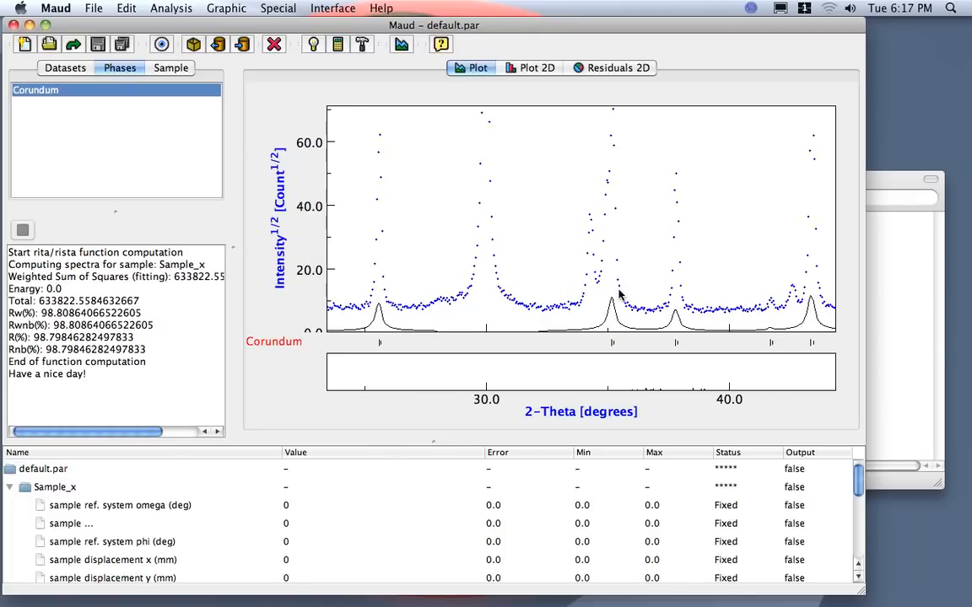
mouse_move(769, 331)
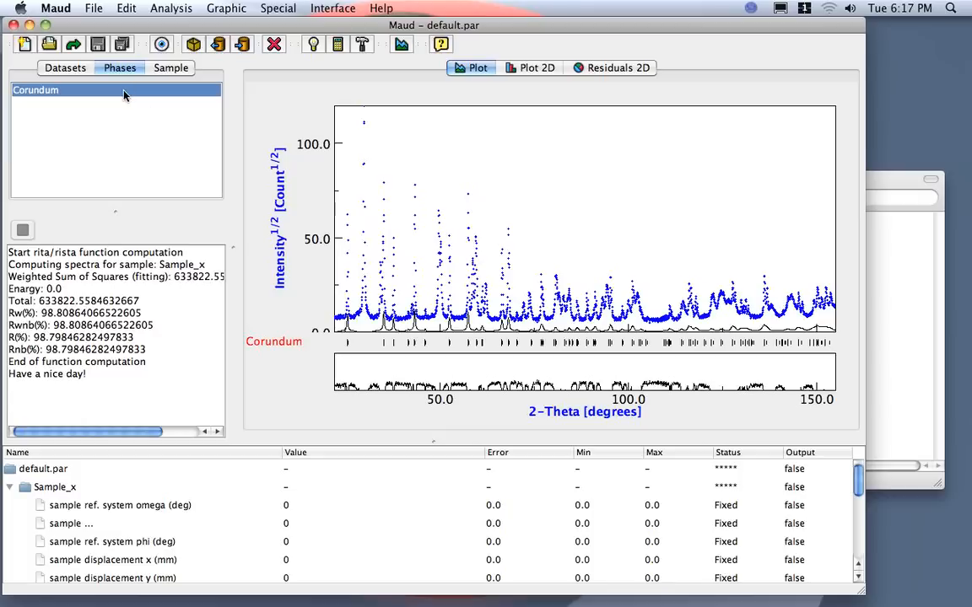
mouse_move(118, 113)
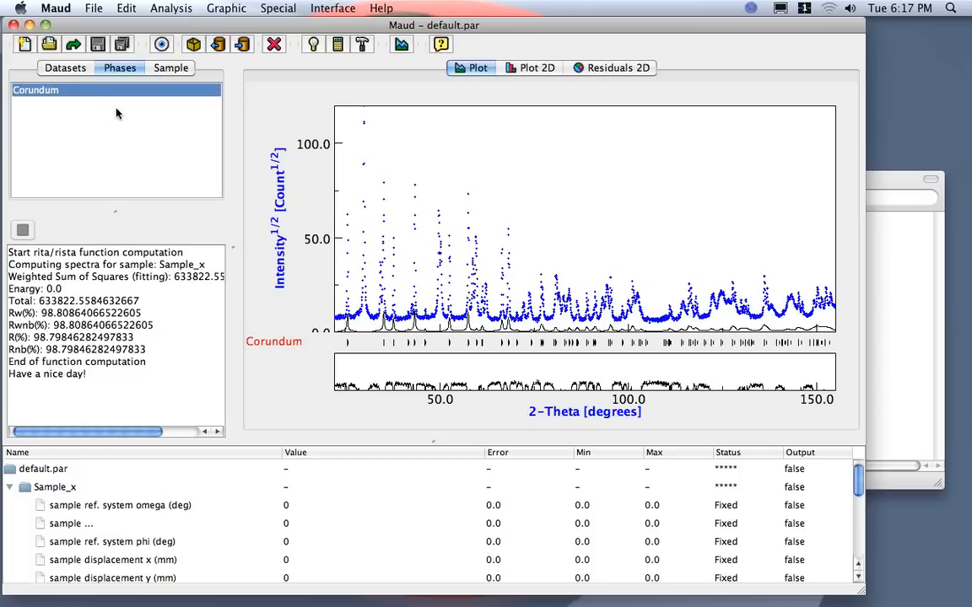
mouse_move(121, 135)
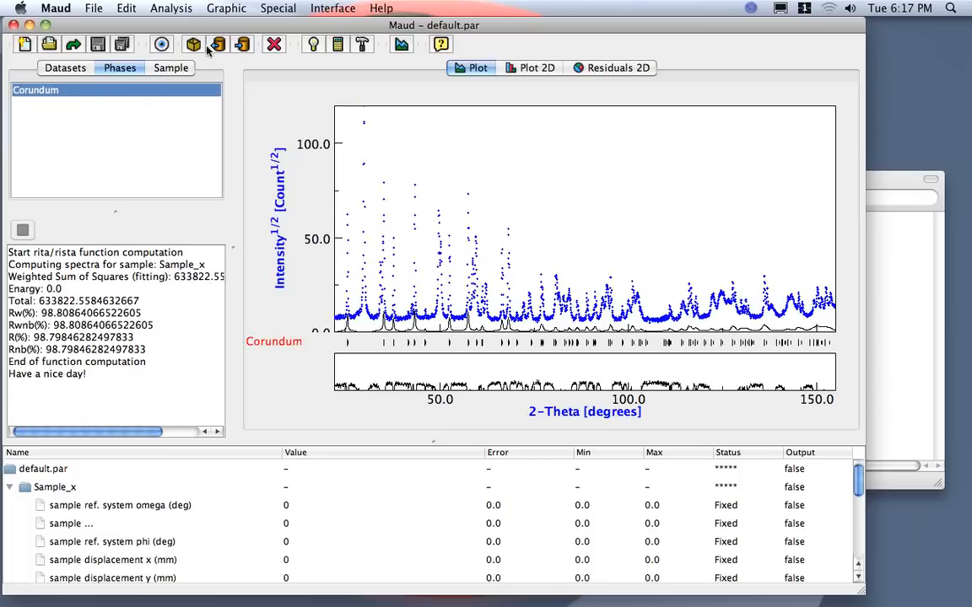
mouse_move(217, 44)
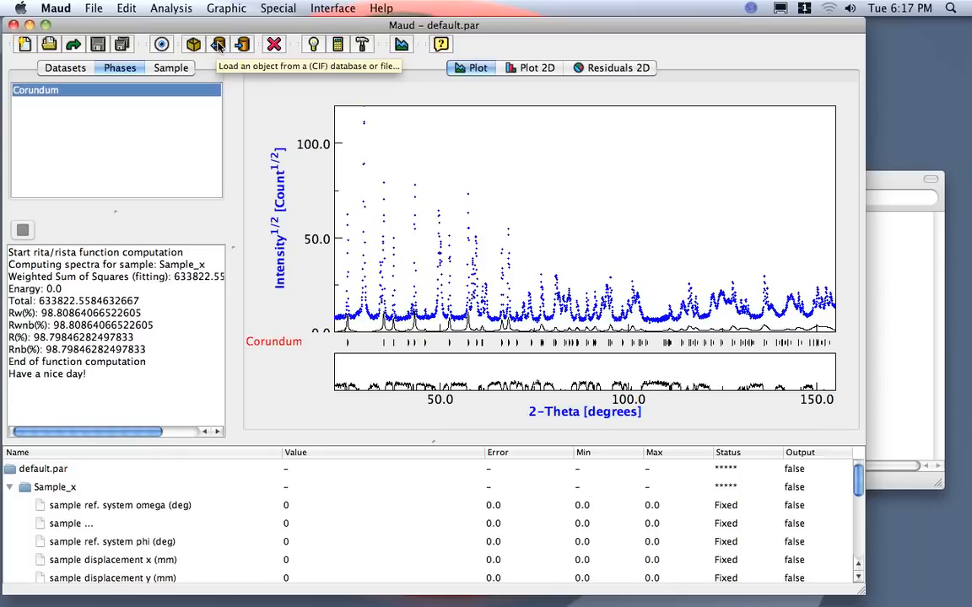
Start loading an object from a CIF database or file, listing the Maud files folder
click(217, 44)
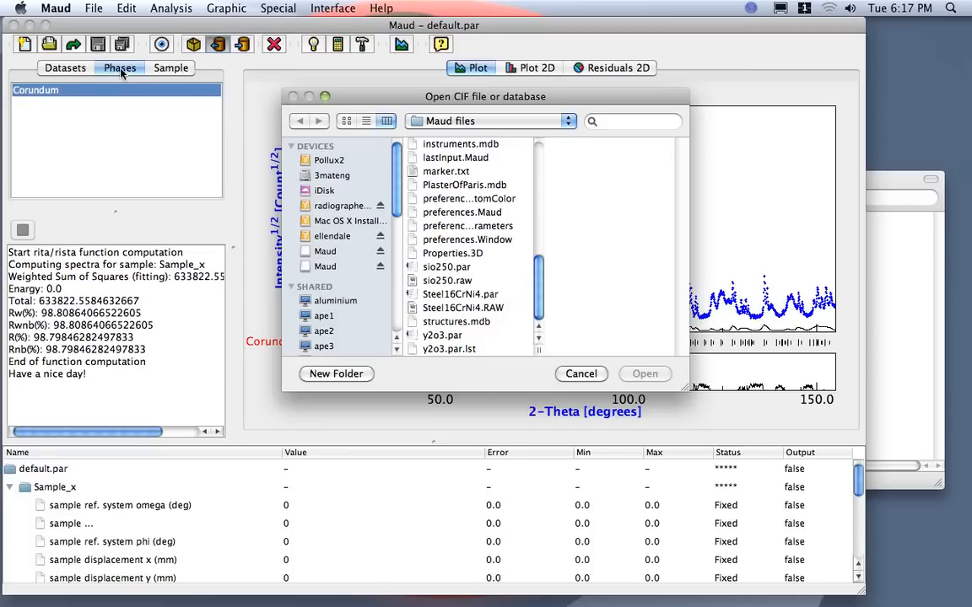
mouse_move(459, 324)
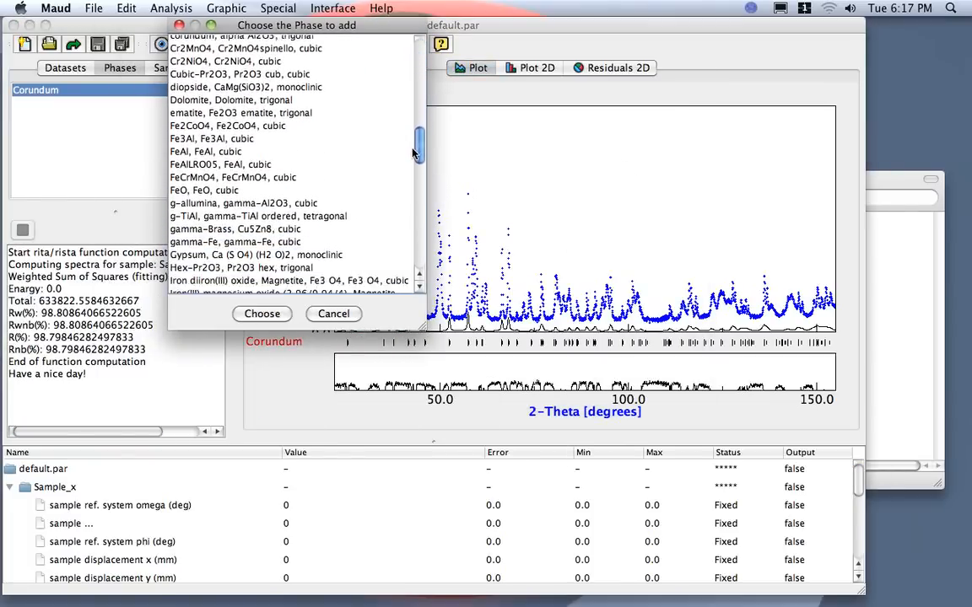
Choose T-PSZ (tetragonal) from the phase list and add it to the analysis
scroll(down, 3)
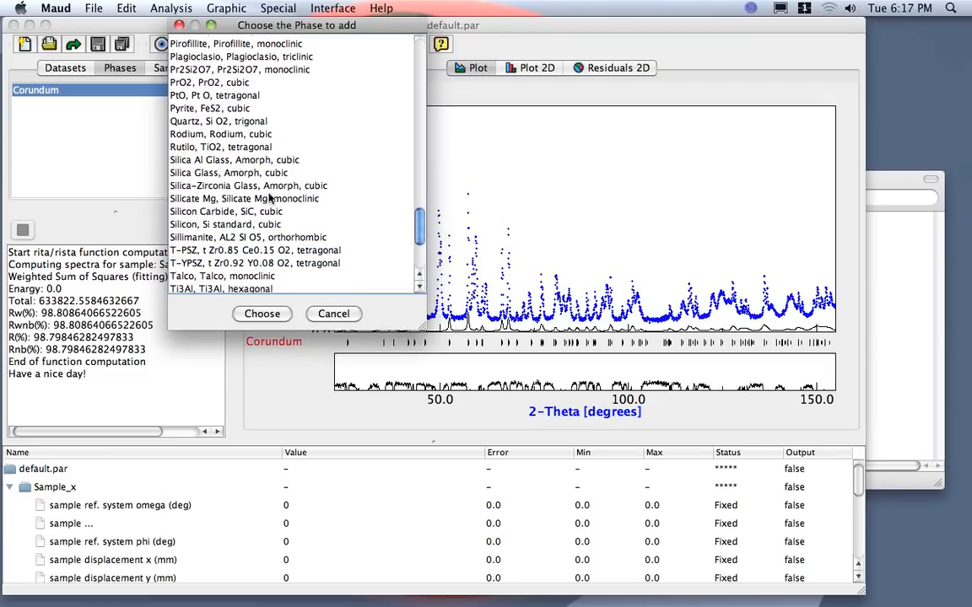
scroll(down, 3)
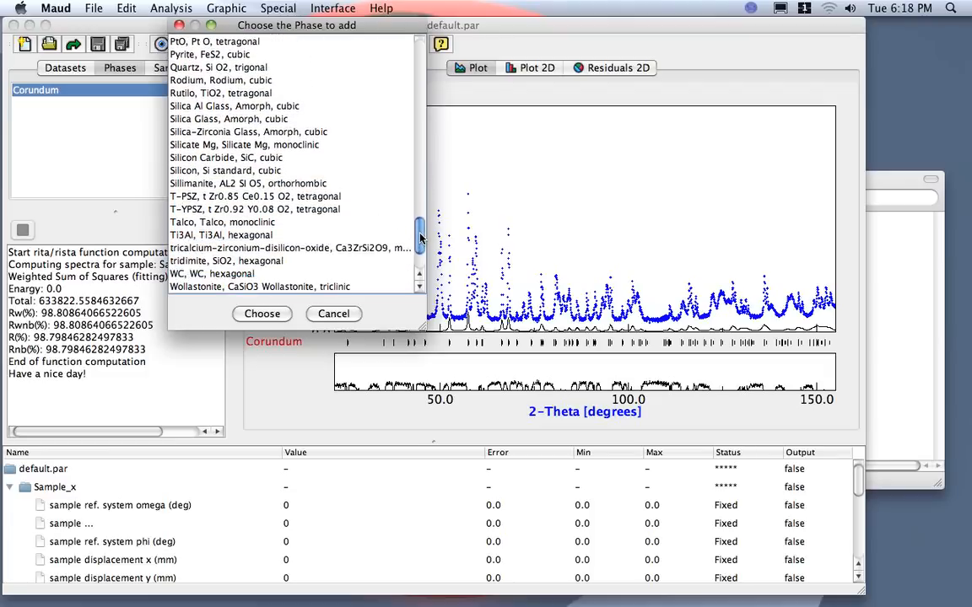
click(257, 195)
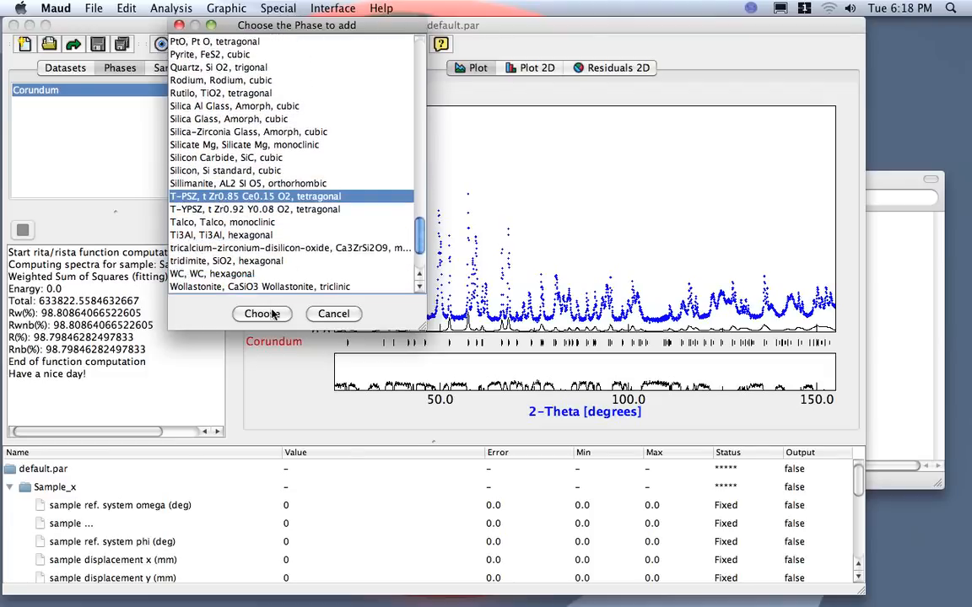
click(261, 312)
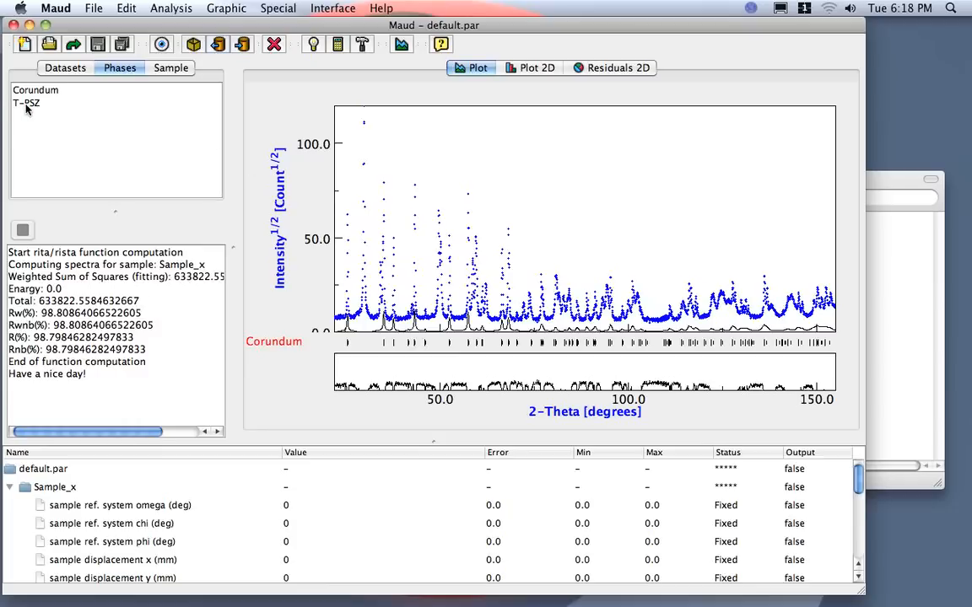
mouse_move(114, 103)
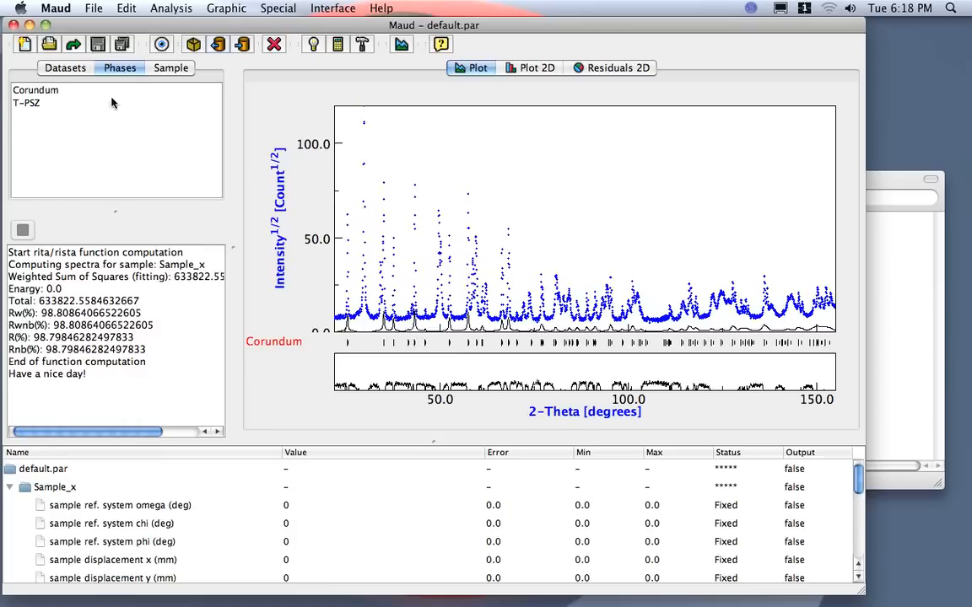